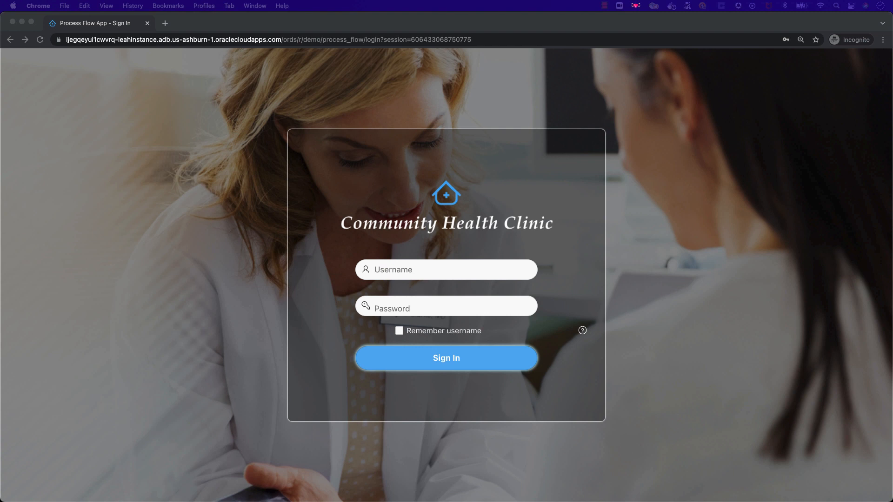
mouse_move(331, 151)
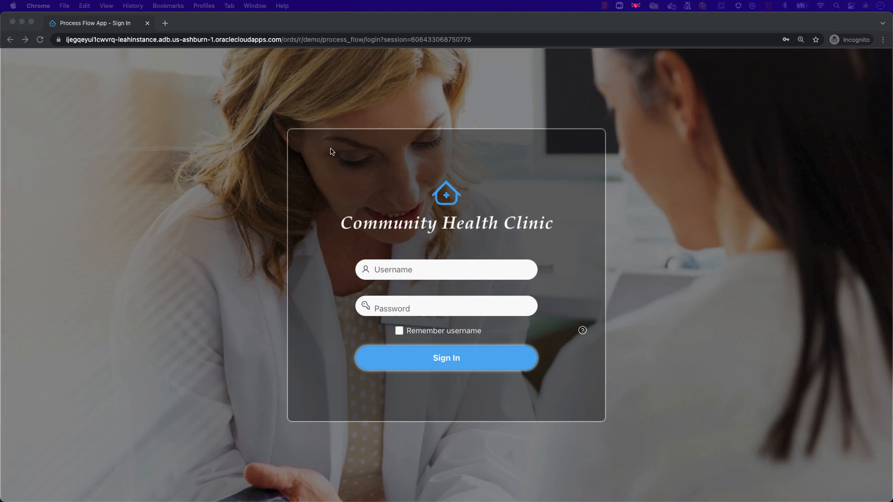
mouse_move(289, 143)
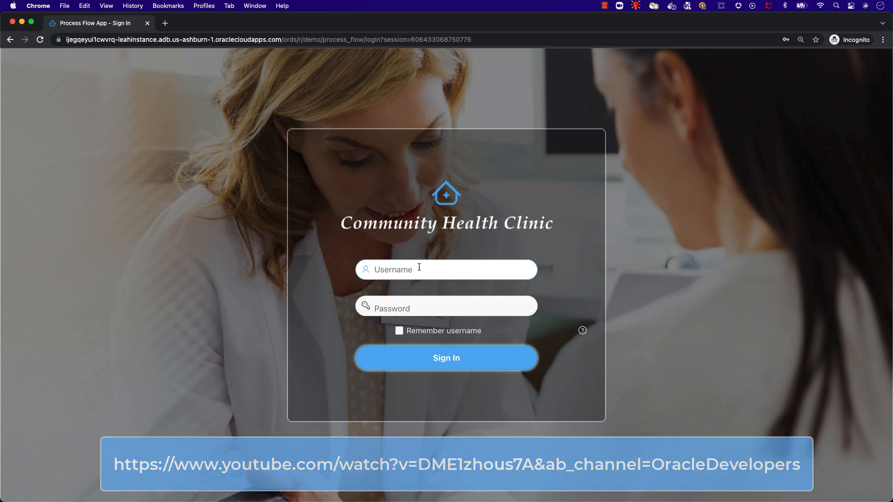
Enter the username and password on the Community Health Clinic sign-in page
left_click(422, 270)
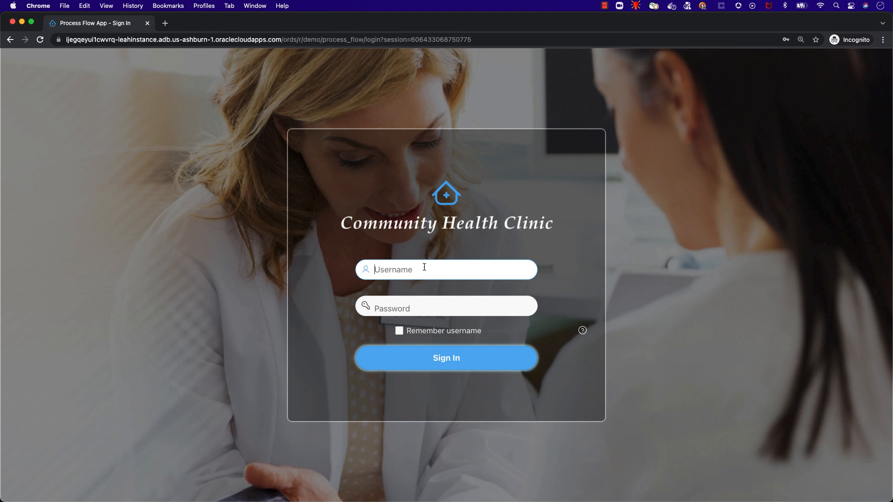
left_click(446, 358)
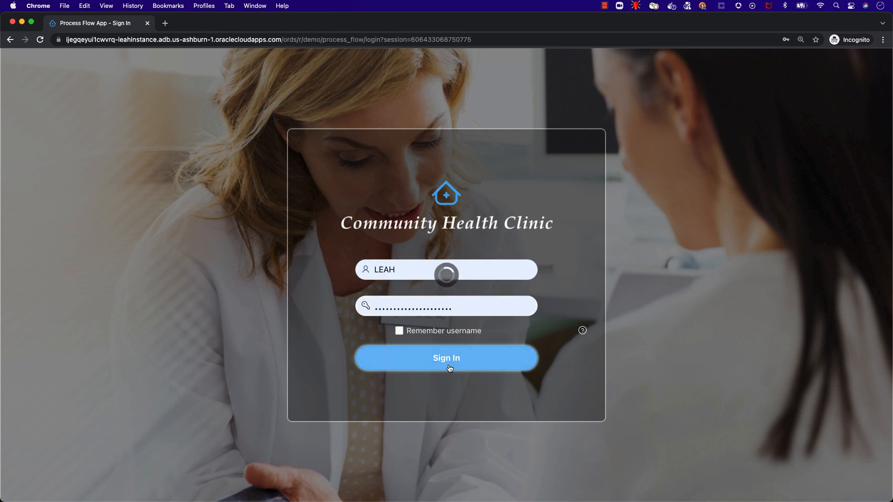
Sign in, scroll the home dashboard and search the documents for 'claims'
left_click(446, 358)
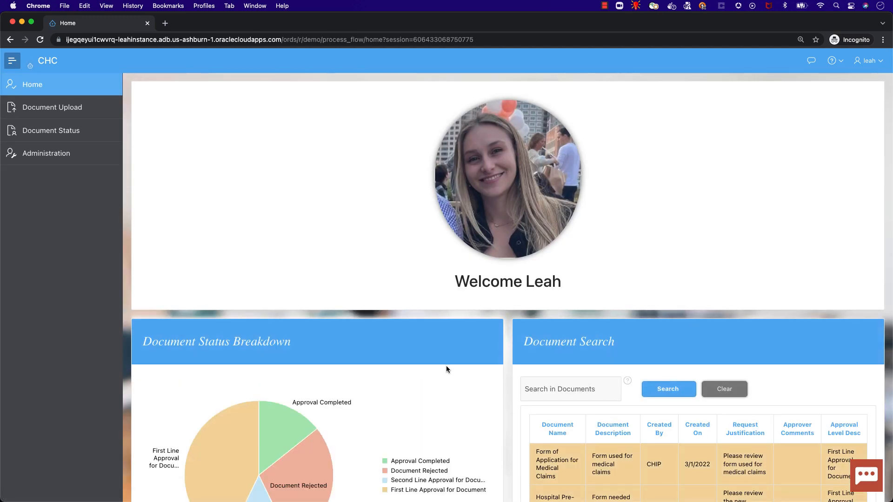
mouse_move(506, 331)
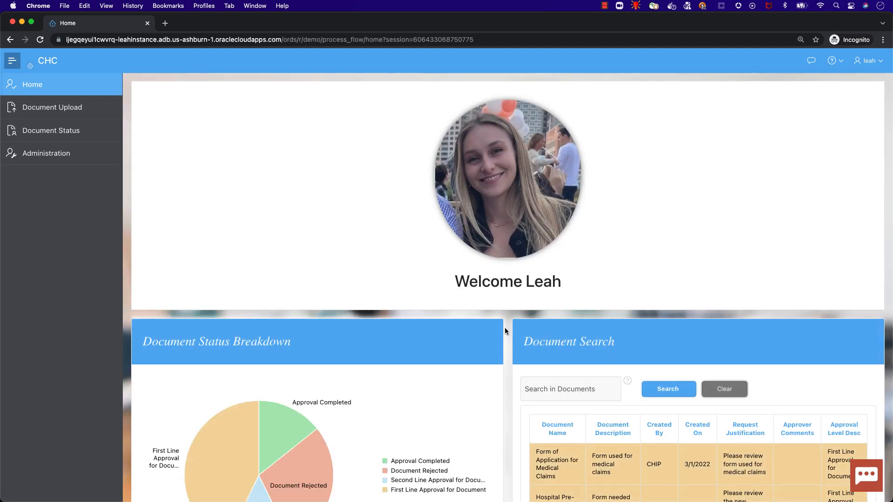
scroll("down", 3)
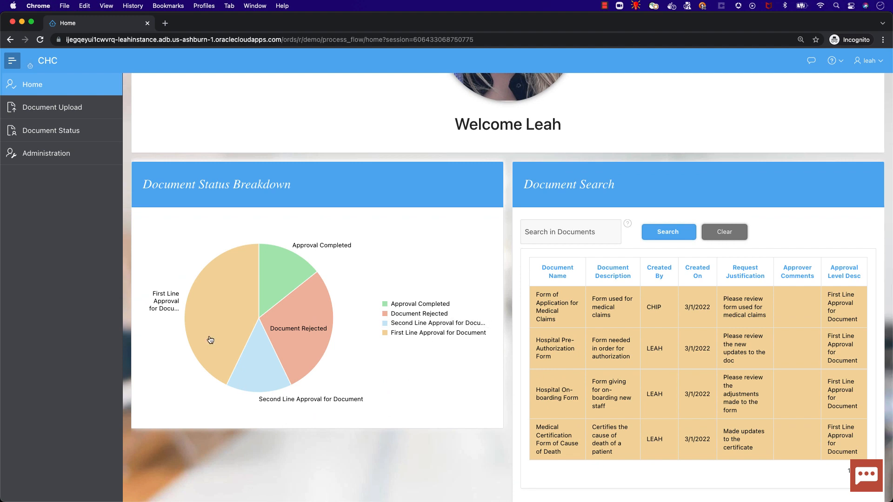
mouse_move(428, 325)
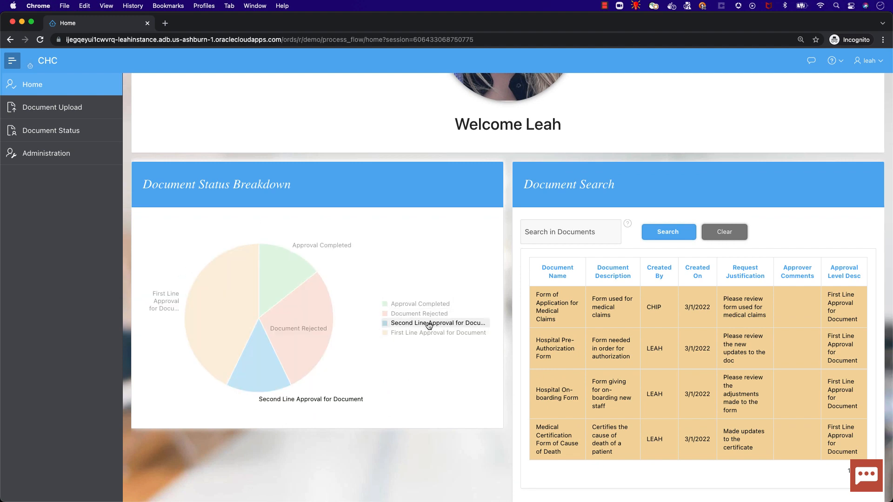
scroll("down", 3)
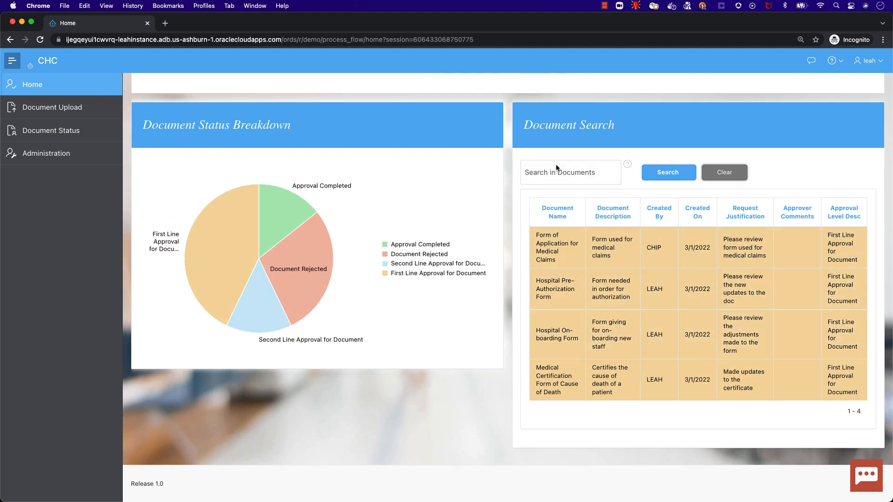
left_click(571, 172)
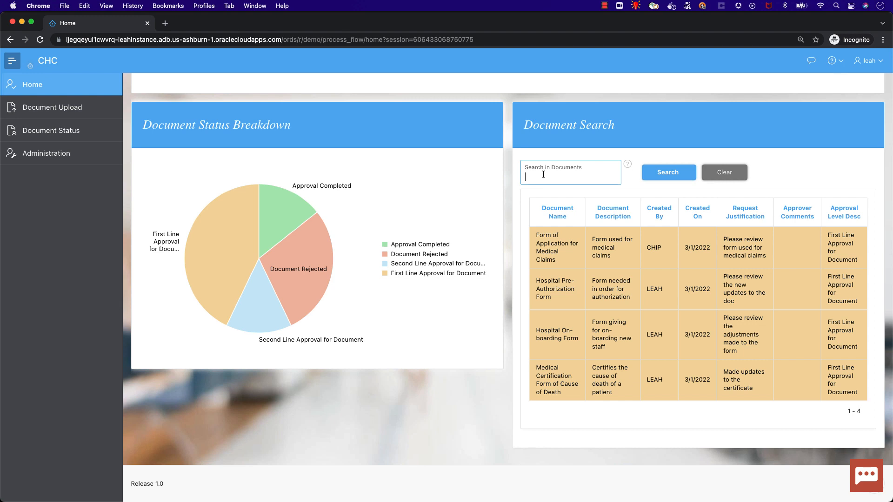
type("claims")
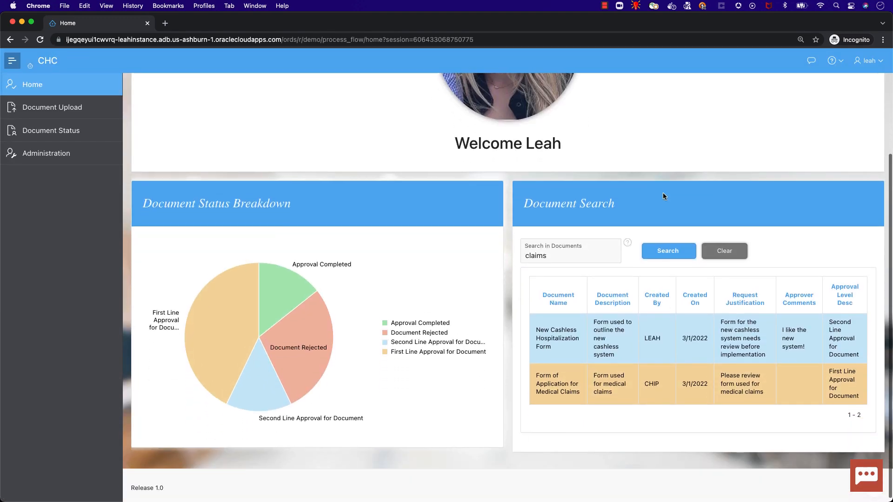
Search the documents for 'management', then reset the dashboard to its default list
scroll("down", 3)
type("beds")
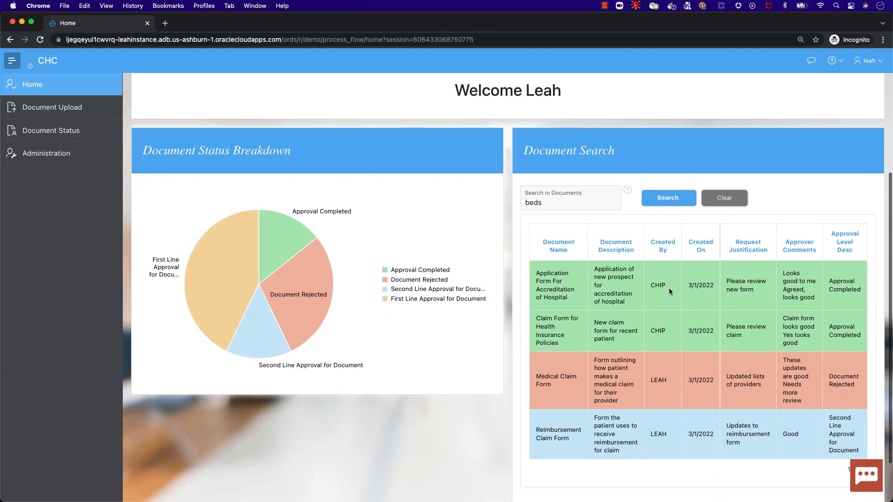
left_click(668, 197)
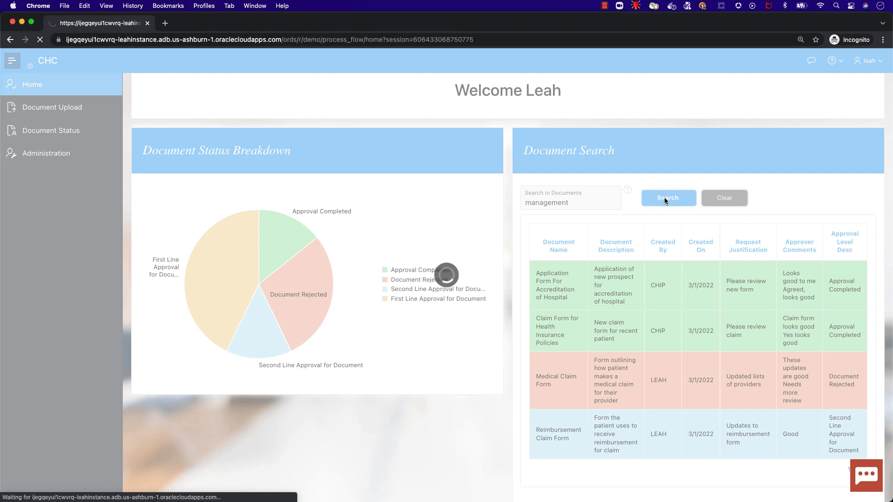
left_click(668, 197)
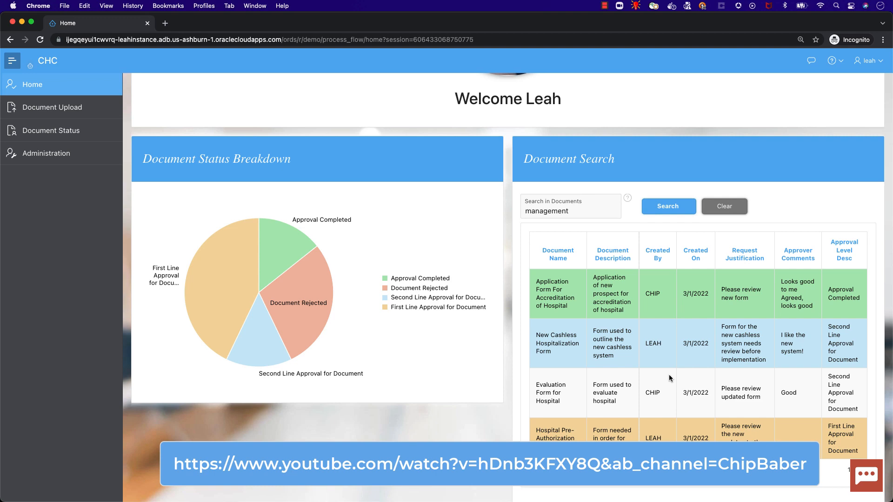
left_click(723, 205)
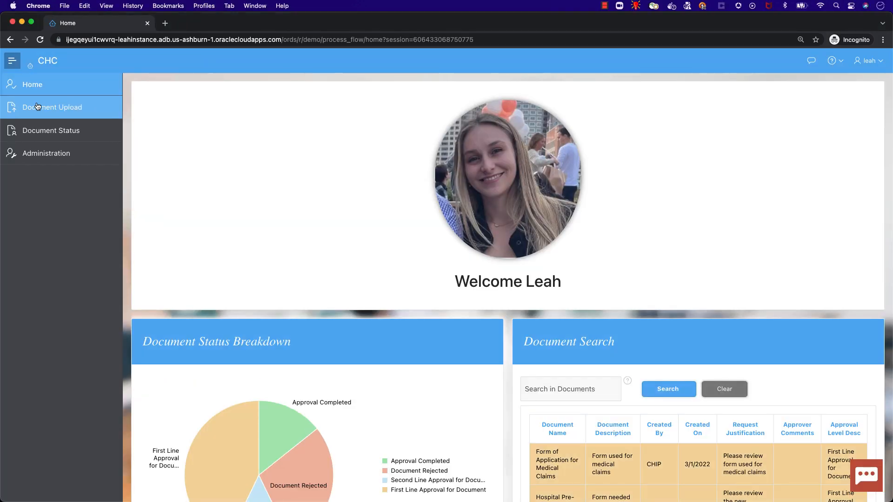
Fill a Document Upload with name 'Hospital Information Form', note 'Made updates, please review' and the .doc file attached
left_click(52, 107)
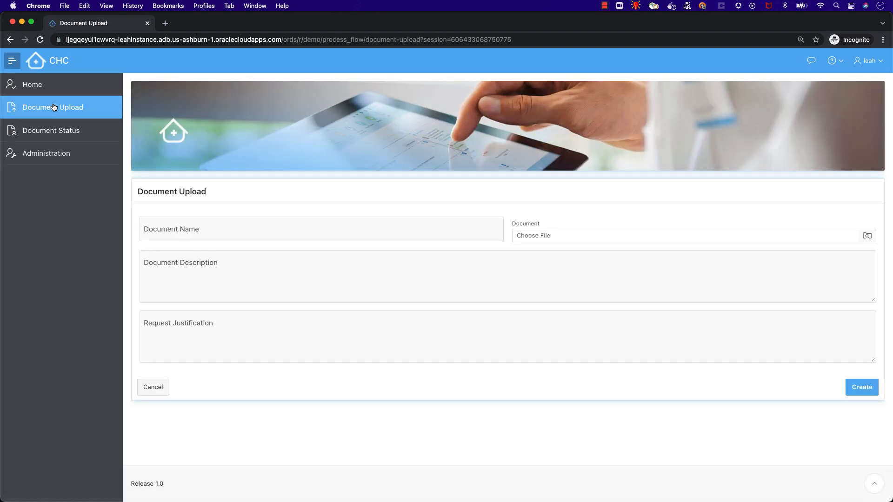
type("Hospital Information Form")
type("Form used to give a brief overview of the hospital")
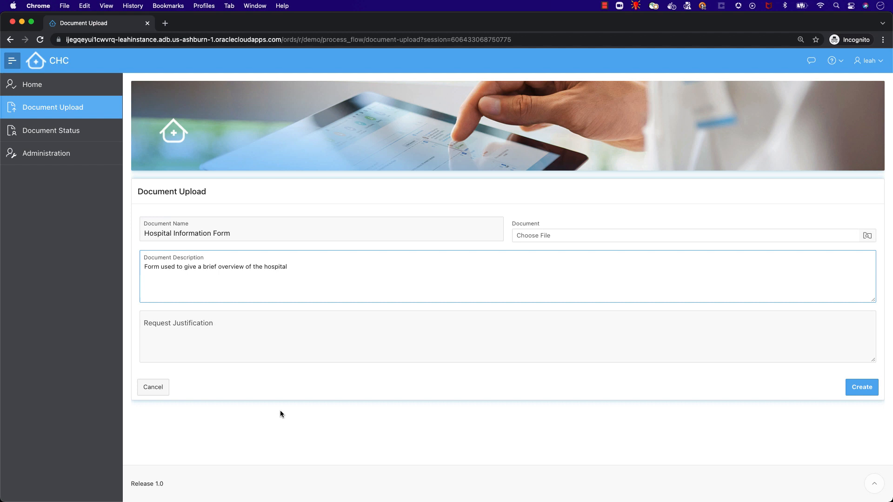
type("Made updates, please review")
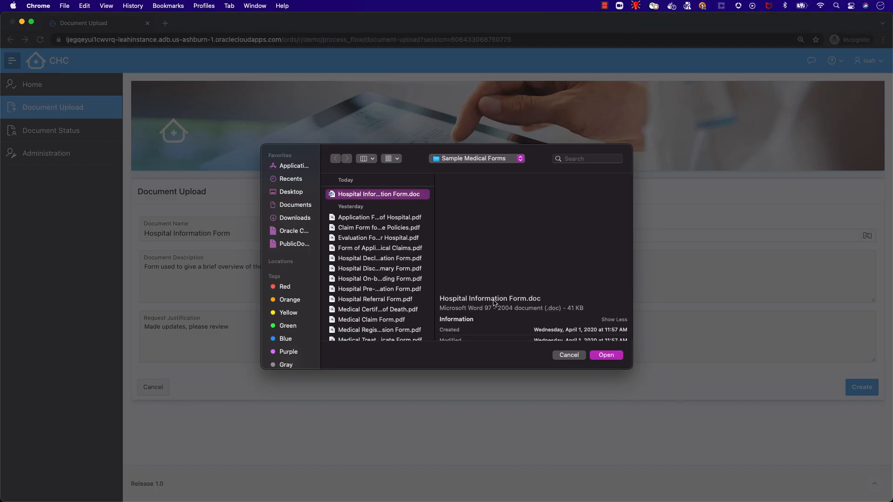
left_click(606, 356)
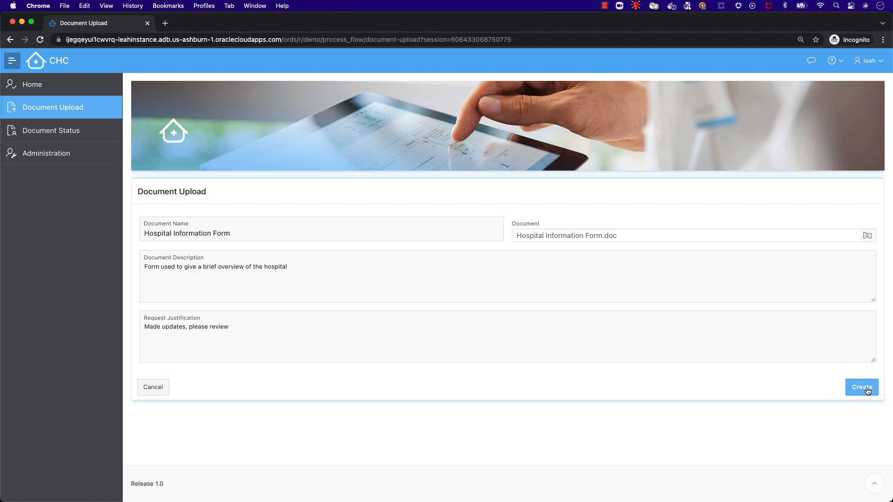
Create the upload request and review the new Hospital Information Form row in Document Status
left_click(862, 387)
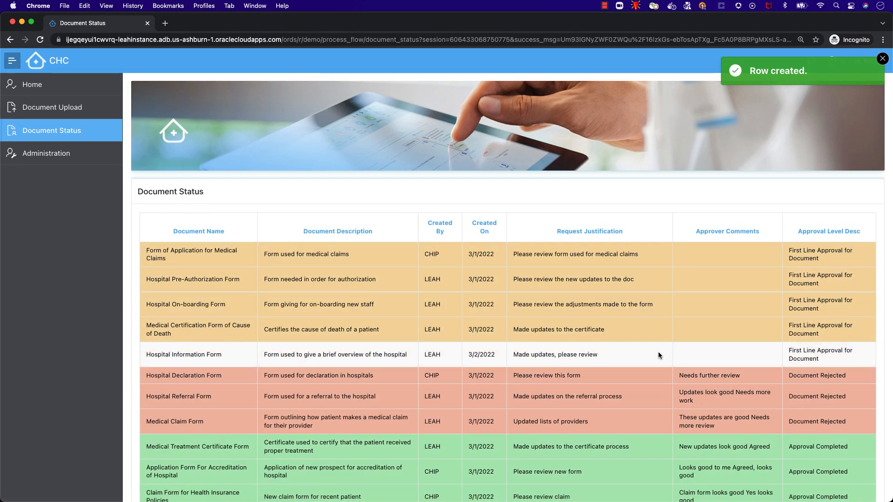
scroll("down", 3)
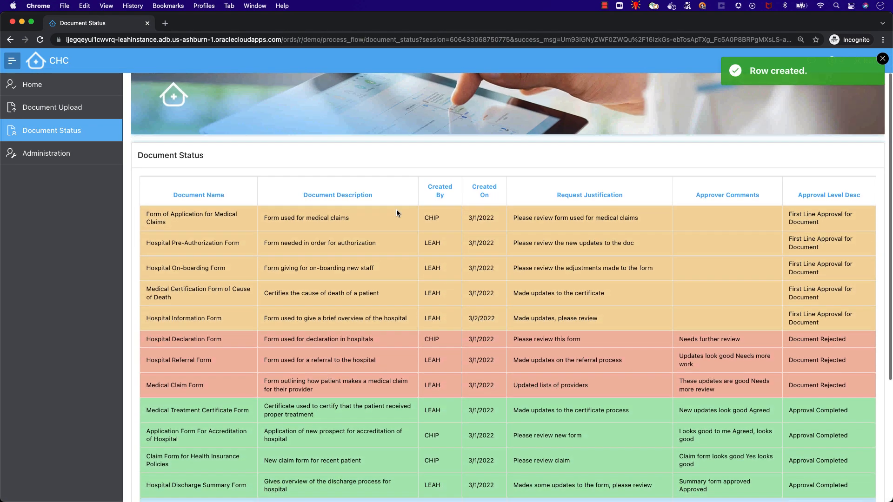
scroll("down", 3)
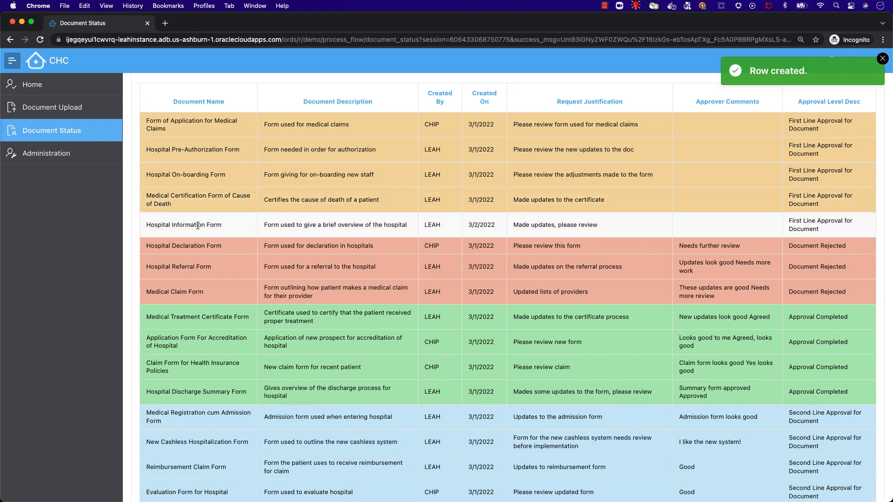
mouse_move(587, 229)
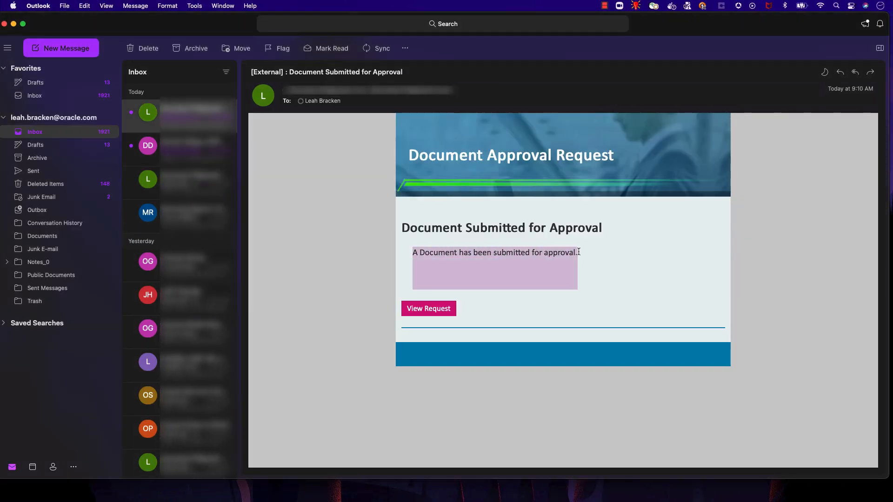
mouse_move(521, 266)
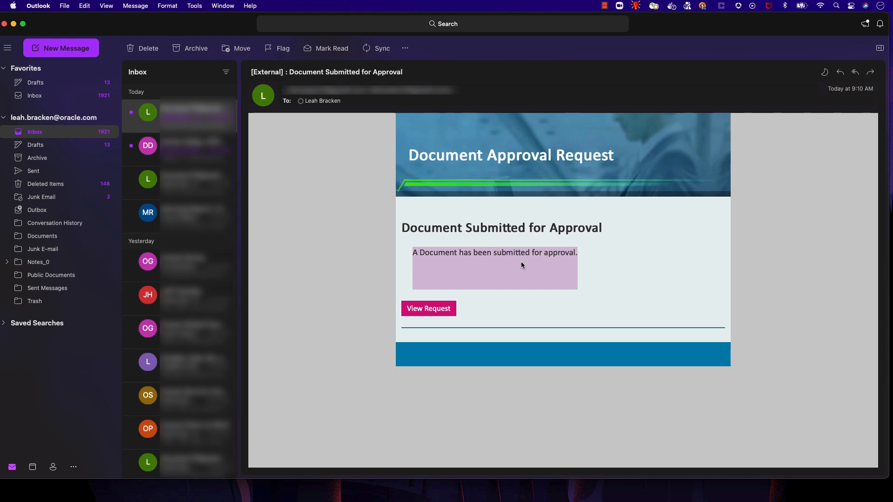
Follow View Request from the Document Submitted for Approval email back to the app
left_click(428, 307)
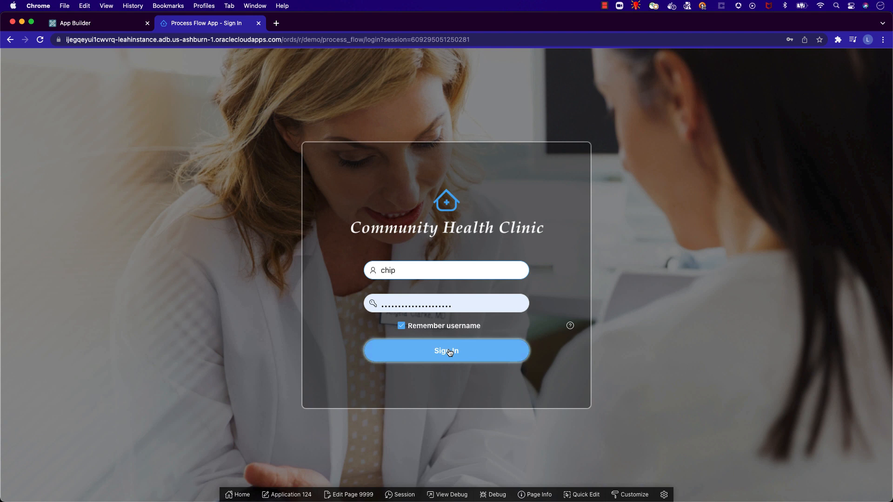
Sign in as the first-level approver to reach the home dashboard of documents awaiting approval
left_click(447, 350)
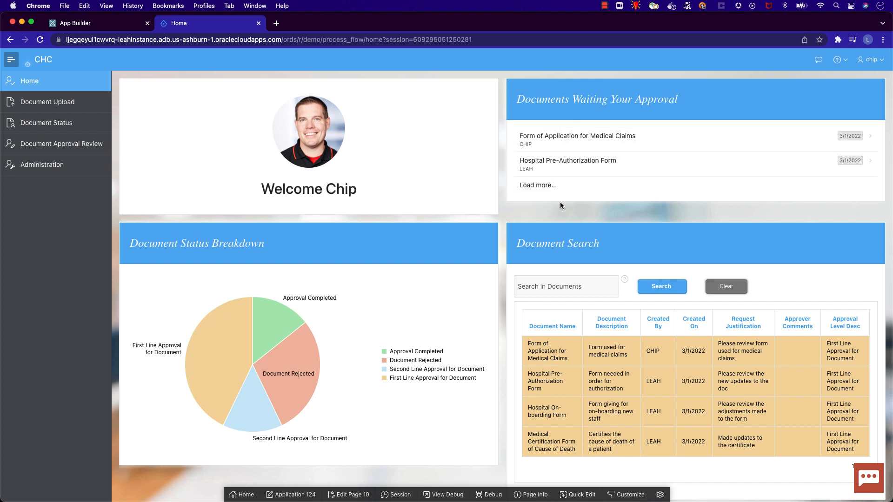
mouse_move(680, 382)
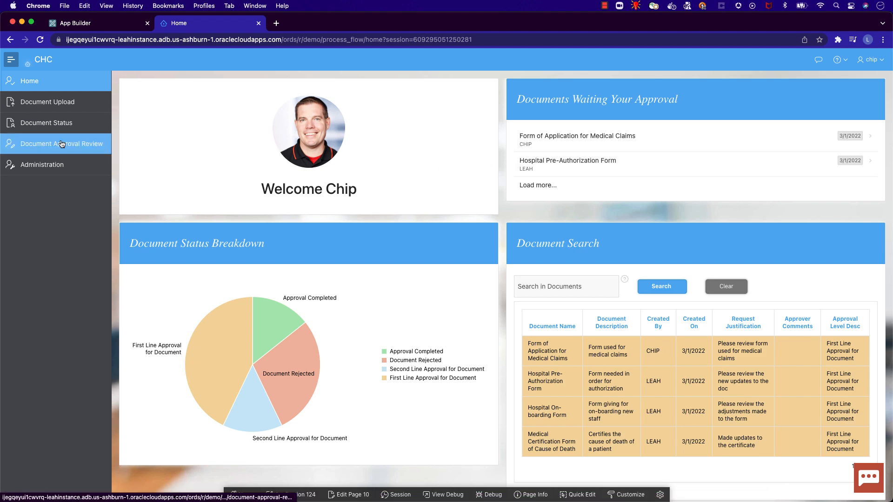
Review the Hospital Information Form inline and approve it with the comment 'Looks good to me'
left_click(61, 143)
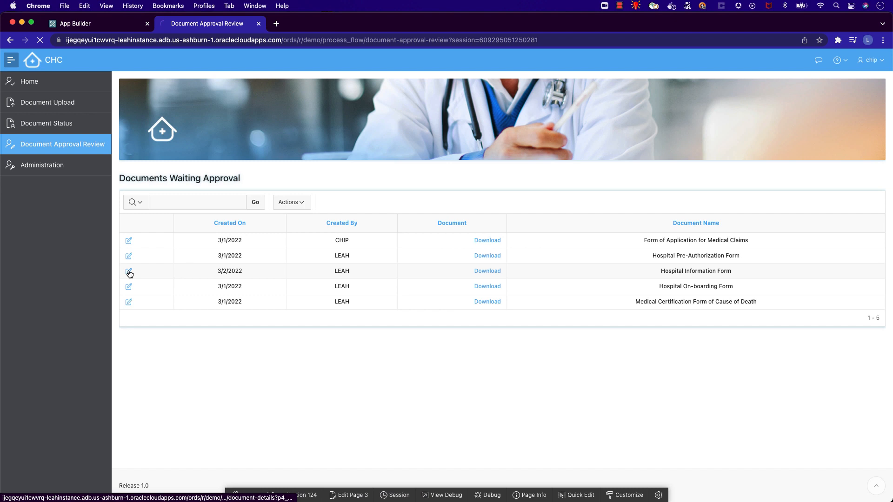
left_click(128, 270)
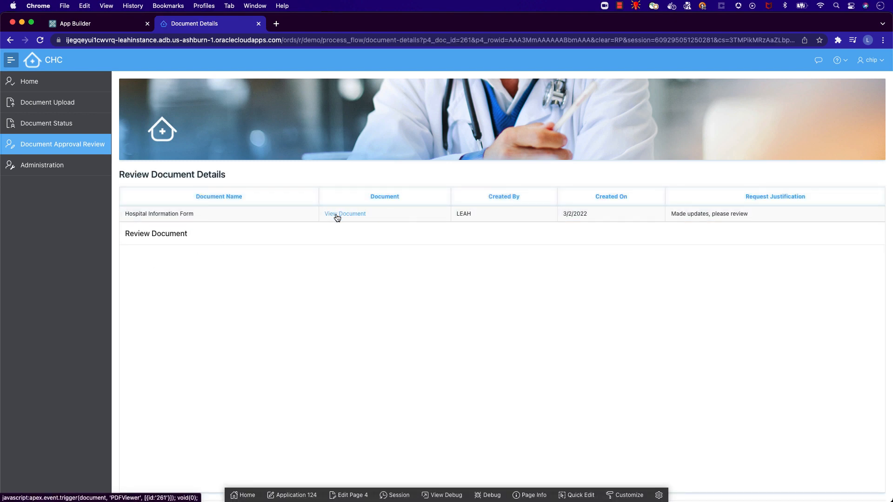
left_click(344, 214)
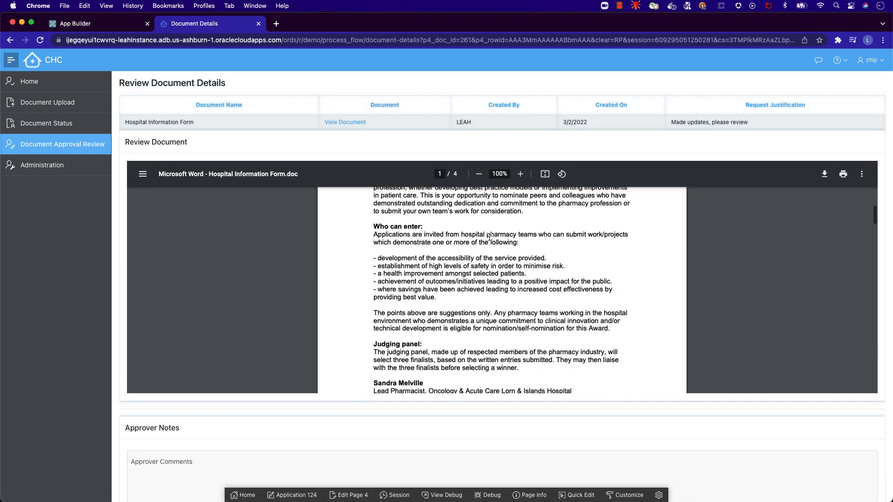
scroll("down", 3)
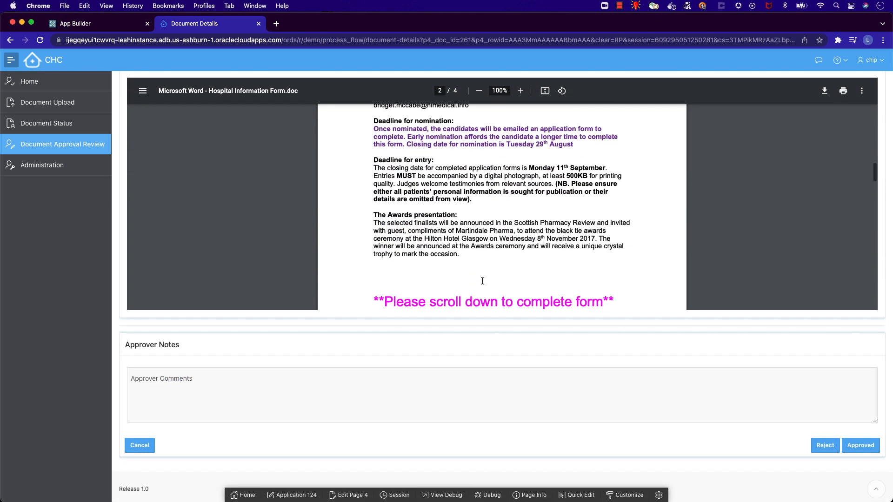
type("Looks good to me")
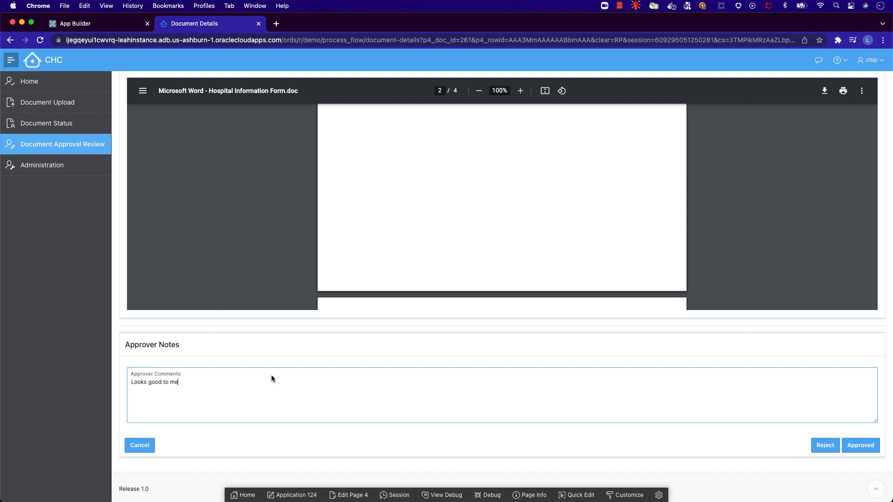
left_click(860, 445)
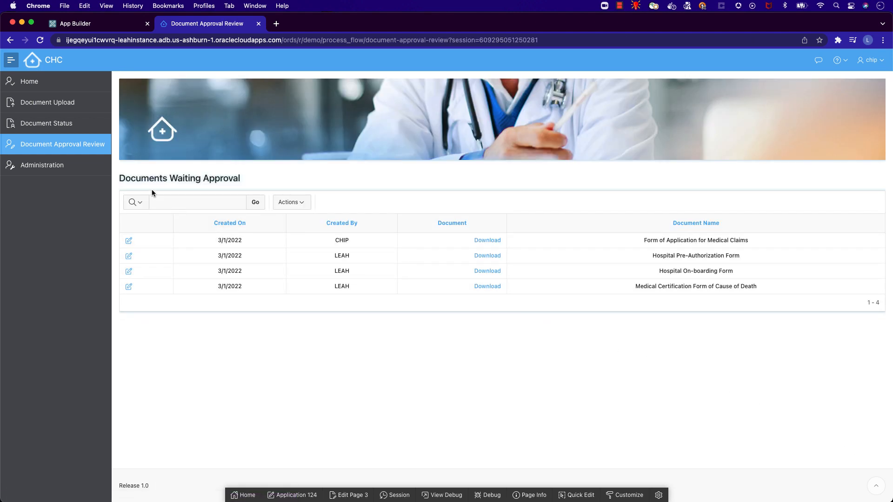
Show Document Status where Hospital Information Form reads Second Line Approval for Document
left_click(46, 123)
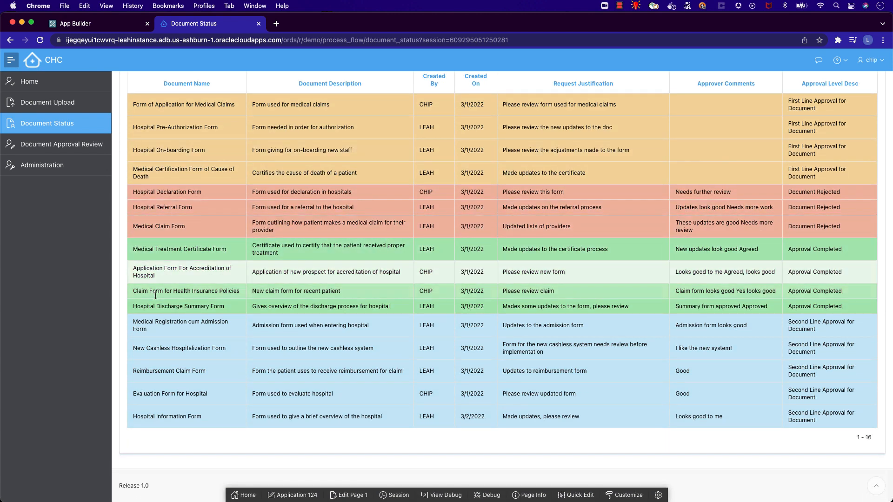
double_click(168, 417)
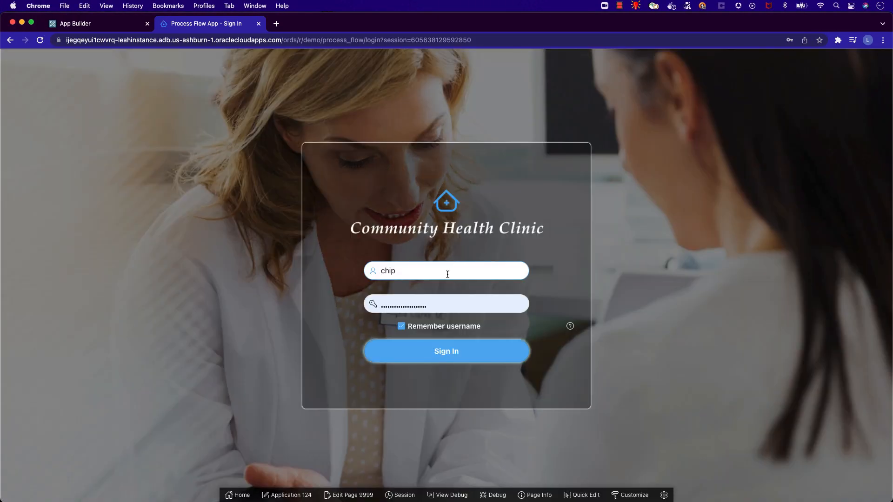
Sign in as the second-level approver and approve the Hospital Information Form with 'I agree'
left_click(447, 351)
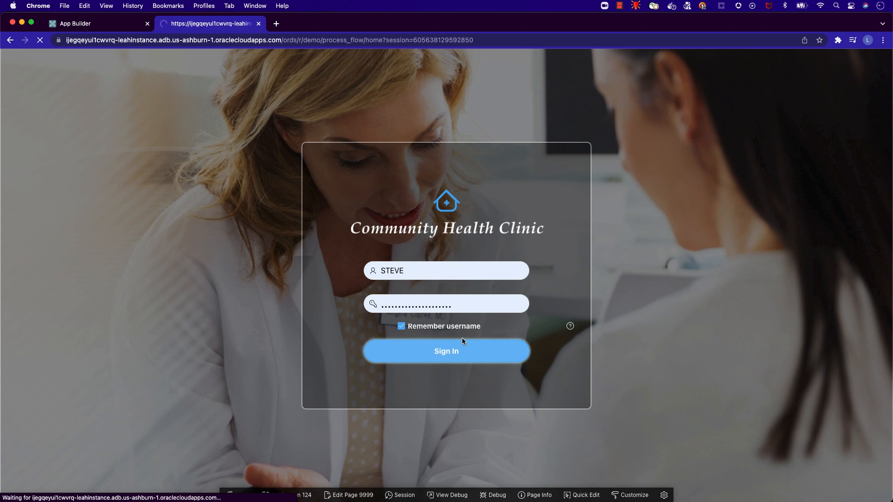
left_click(446, 351)
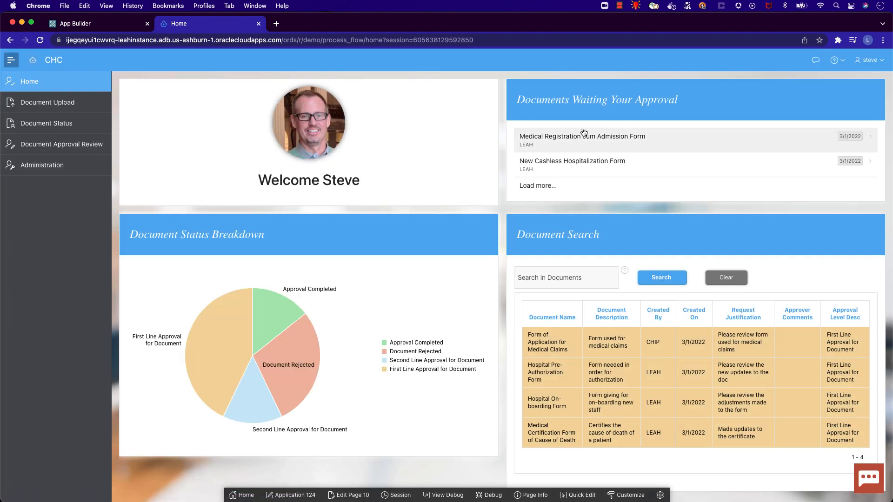
left_click(537, 186)
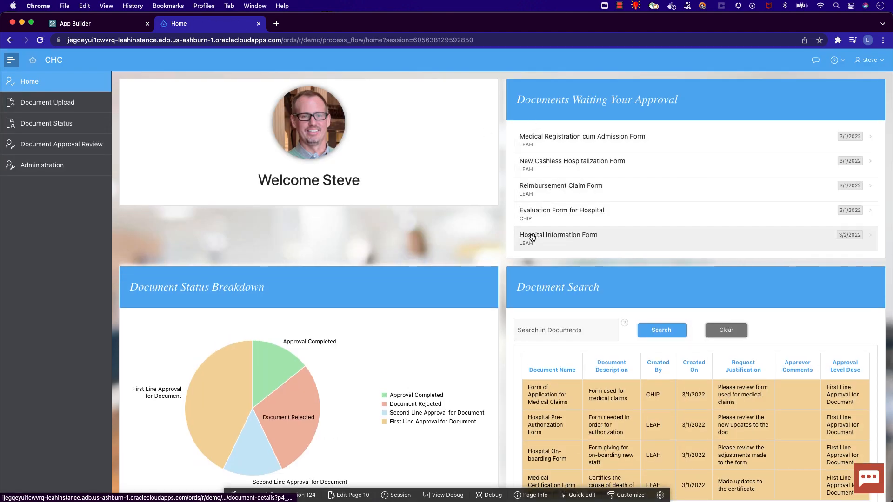
left_click(558, 238)
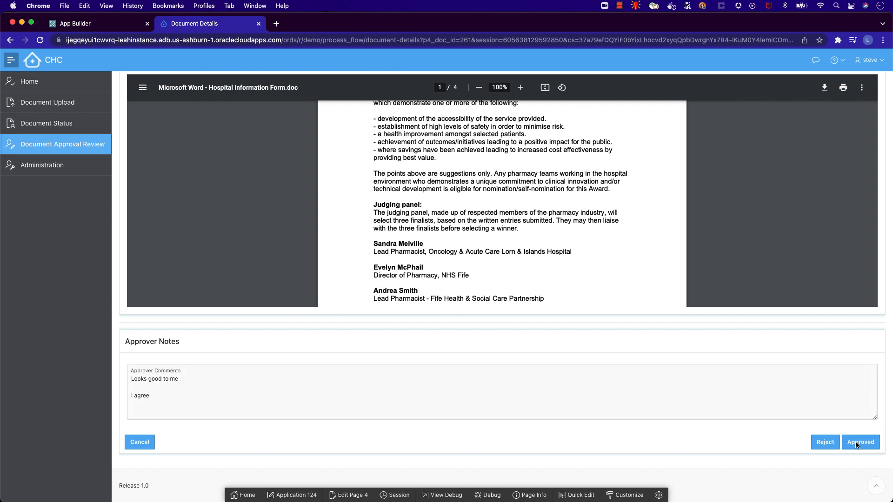
left_click(860, 442)
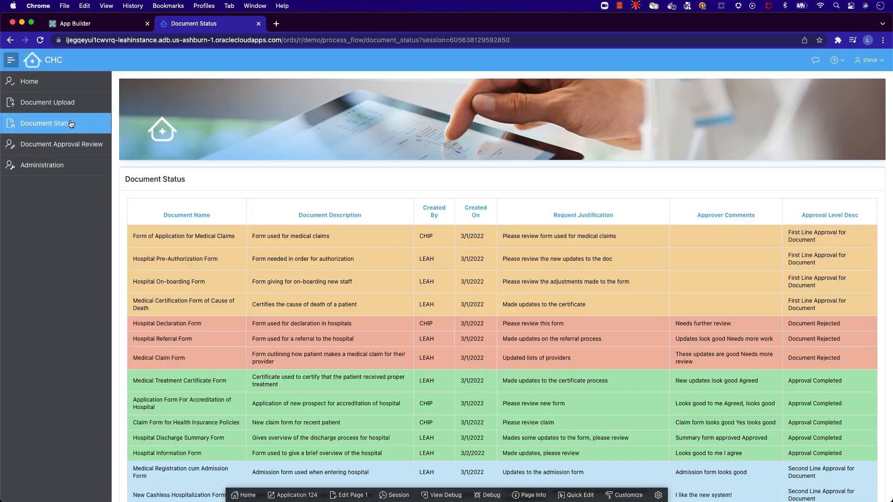
Read the Approval Completed email for the form and switch to the APEX App Builder page overview
scroll("down", 3)
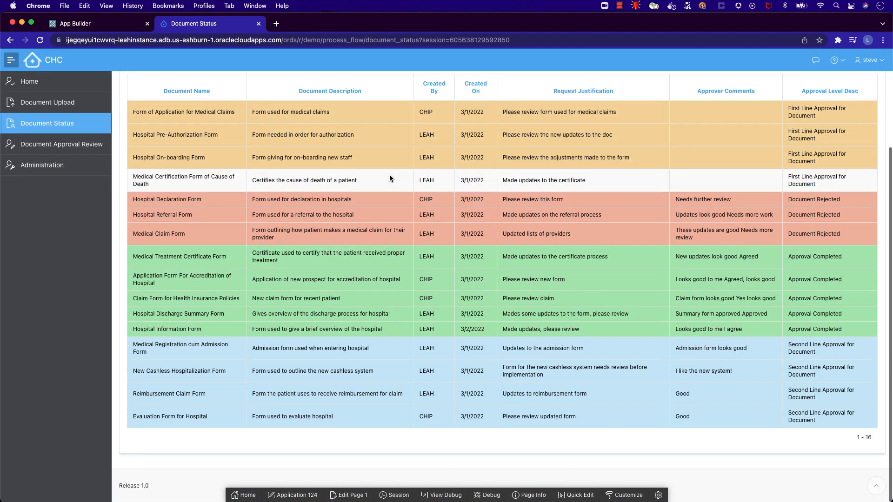
double_click(167, 329)
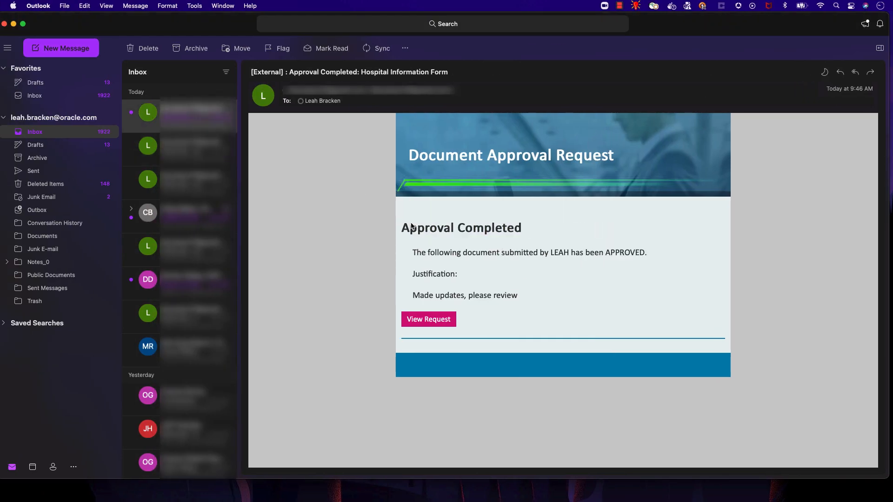
left_click_drag(402, 227, 521, 227)
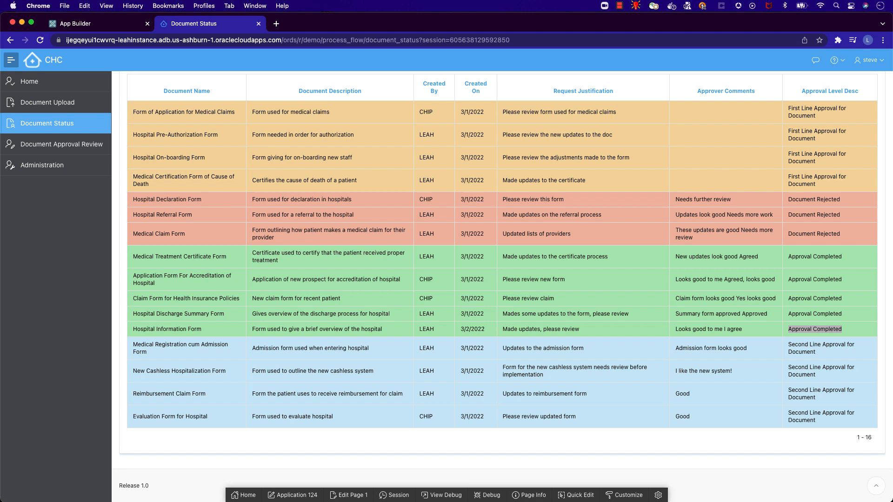
left_click(74, 24)
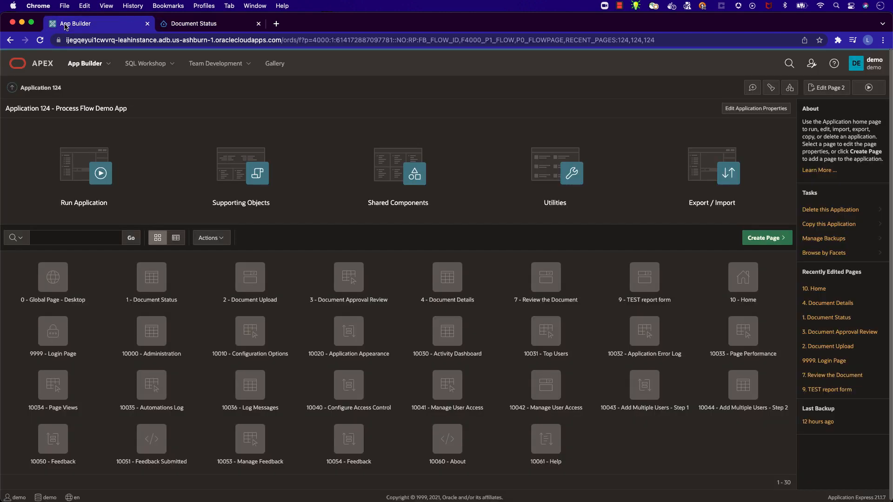
Browse the schema tables in Object Browser, noting the DOCUMENT column's BLOB data type
left_click(146, 63)
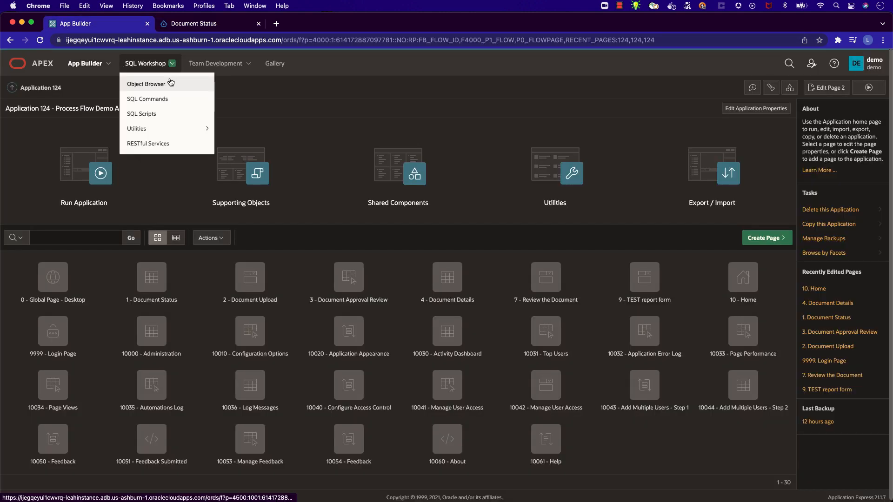
left_click(146, 83)
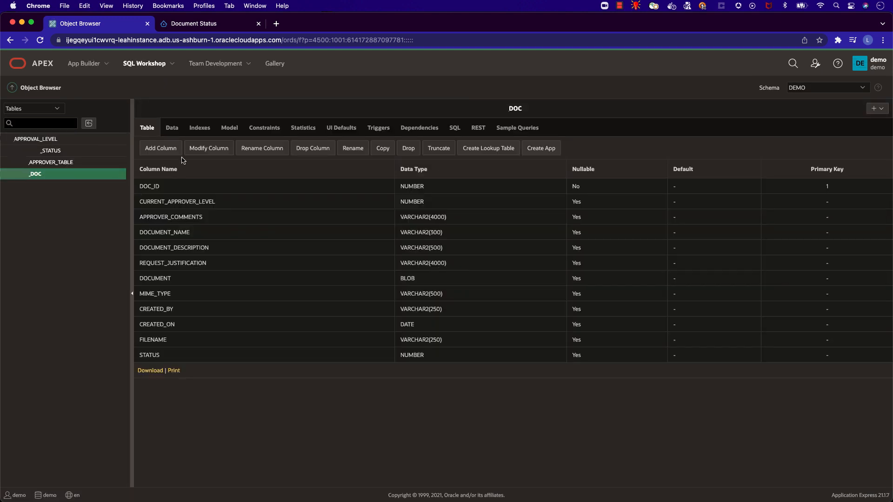
mouse_move(188, 168)
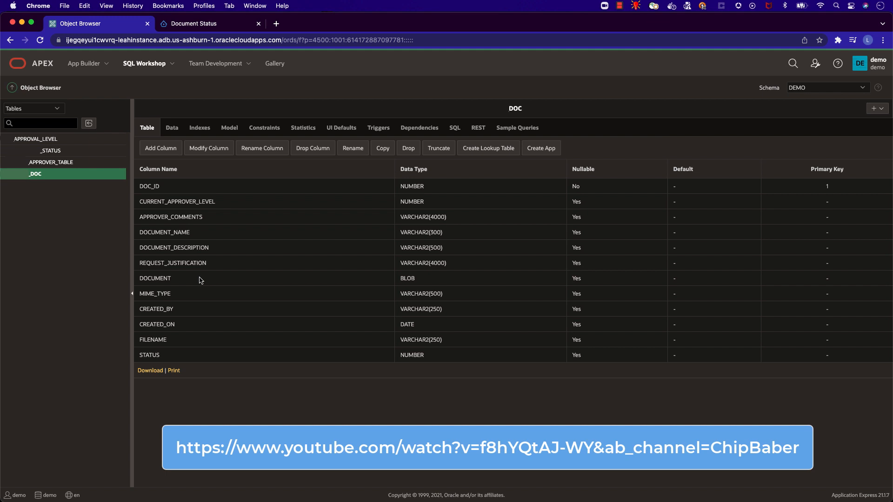
mouse_move(422, 282)
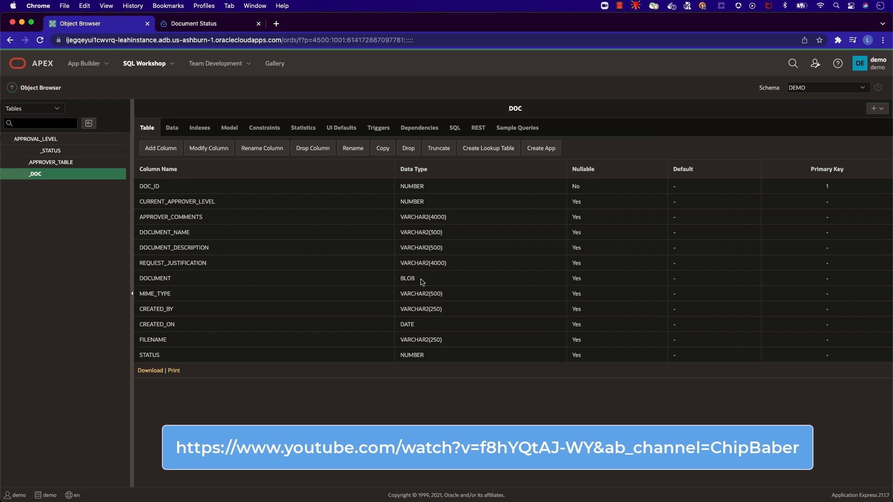
double_click(407, 278)
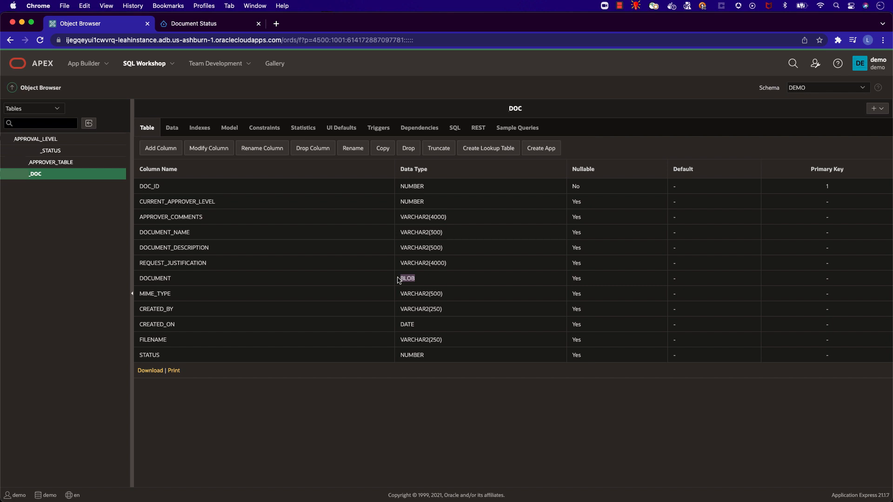
mouse_move(54, 164)
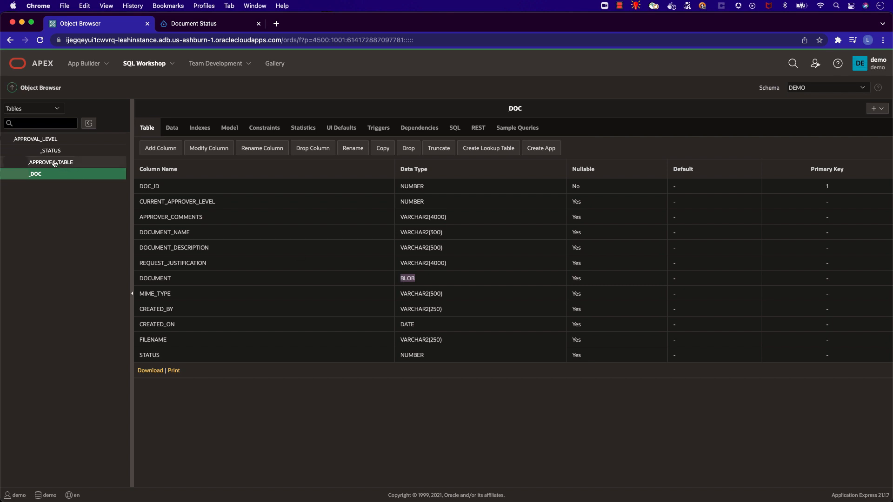
Review the rows of APPROVER_TABLE and APPROVAL_LEVEL, including the four approval level descriptions
left_click(51, 162)
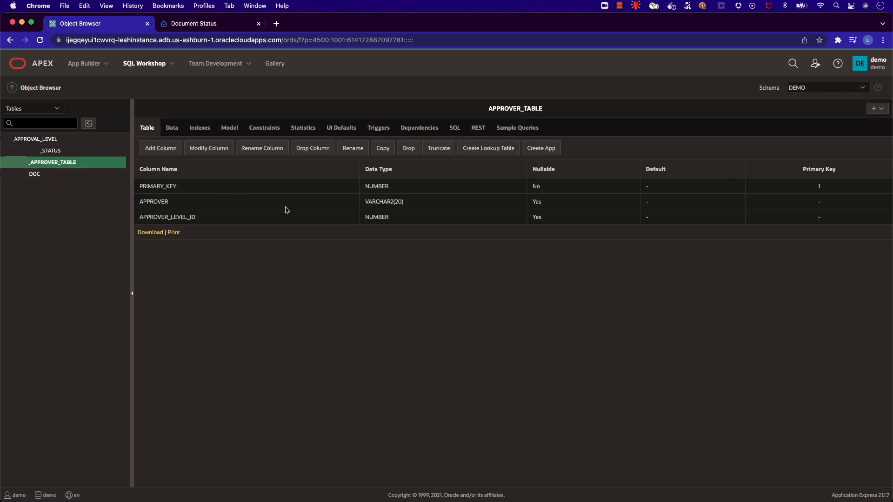
left_click(172, 127)
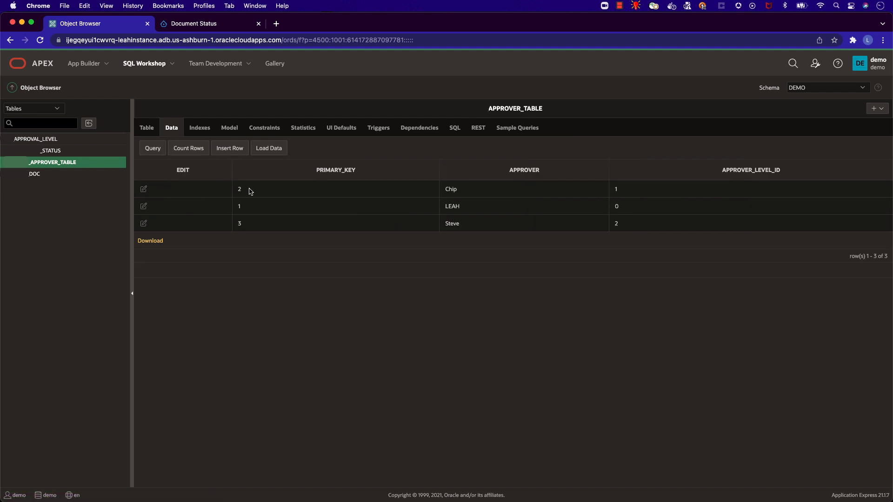
mouse_move(385, 234)
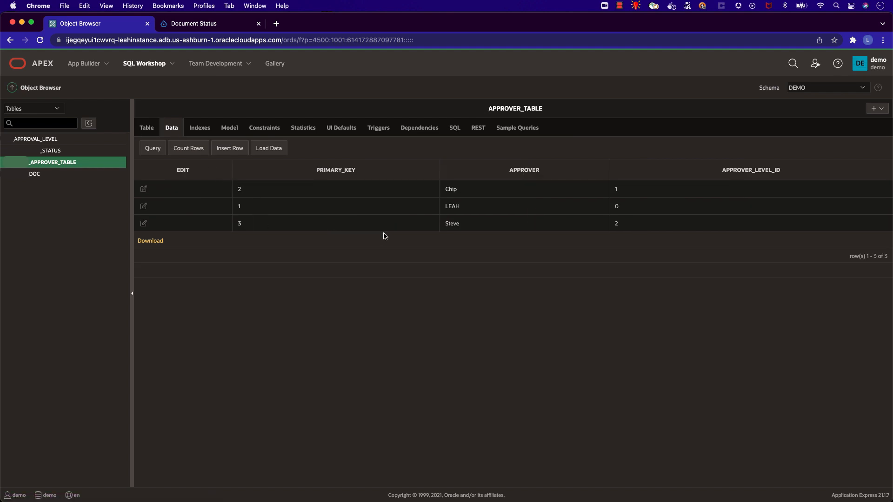
mouse_move(267, 227)
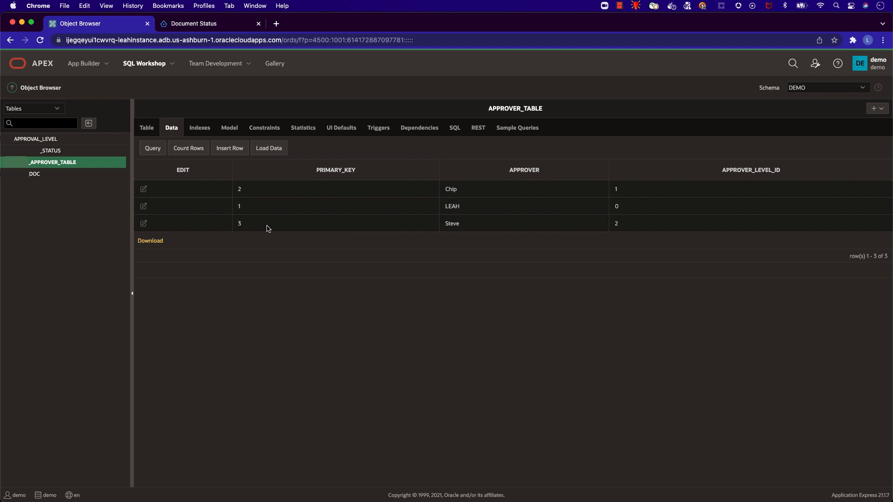
mouse_move(92, 166)
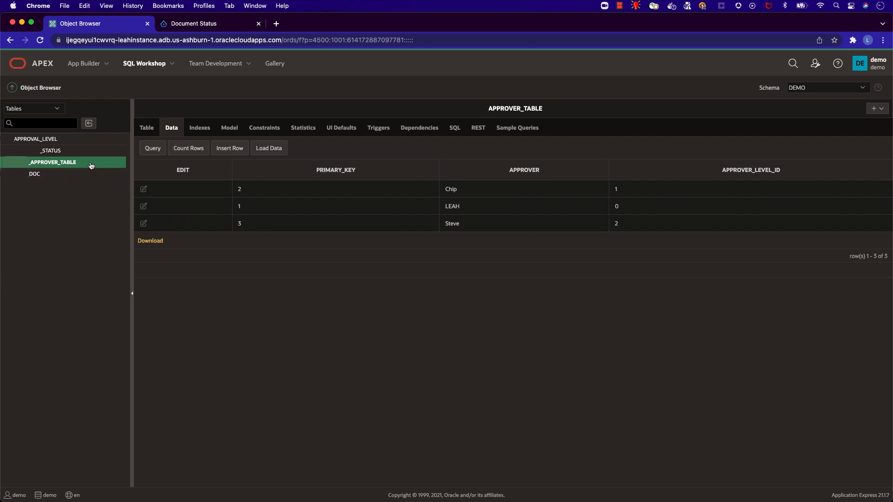
left_click(35, 139)
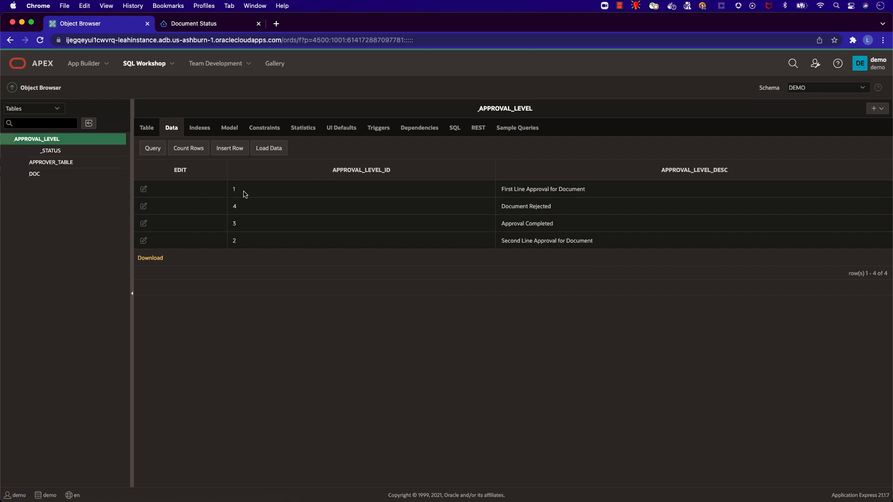
mouse_move(518, 254)
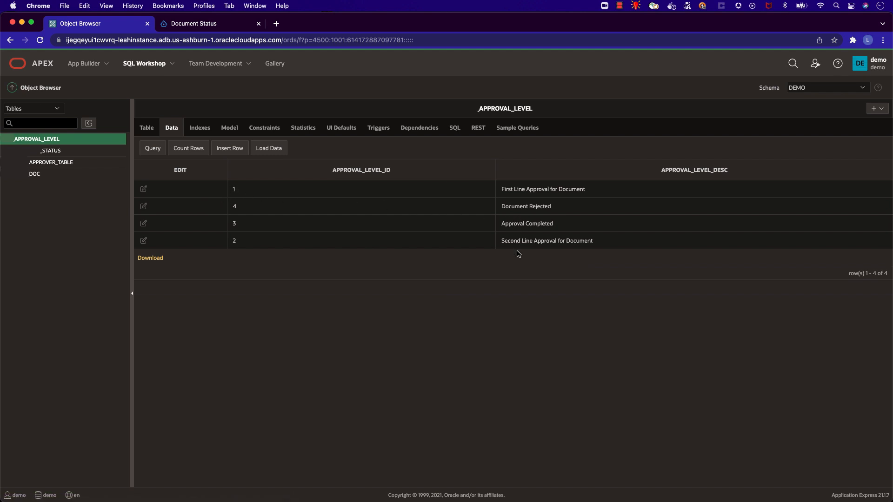
mouse_move(486, 257)
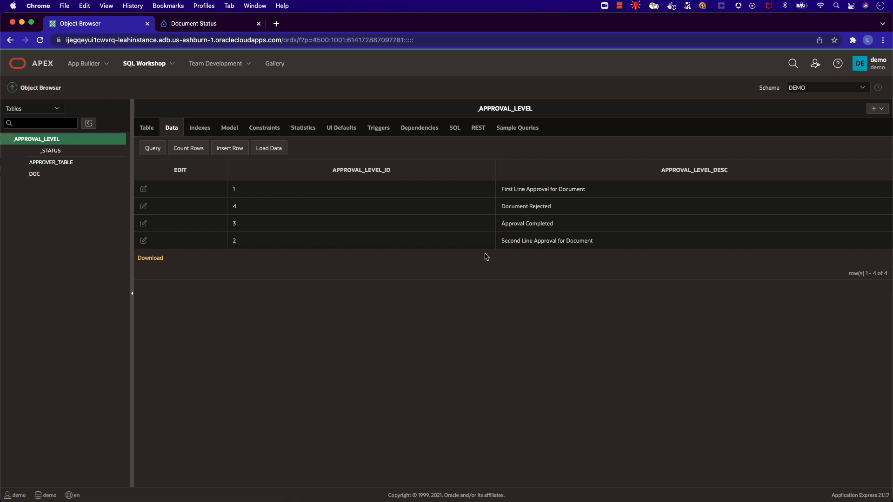
mouse_move(465, 254)
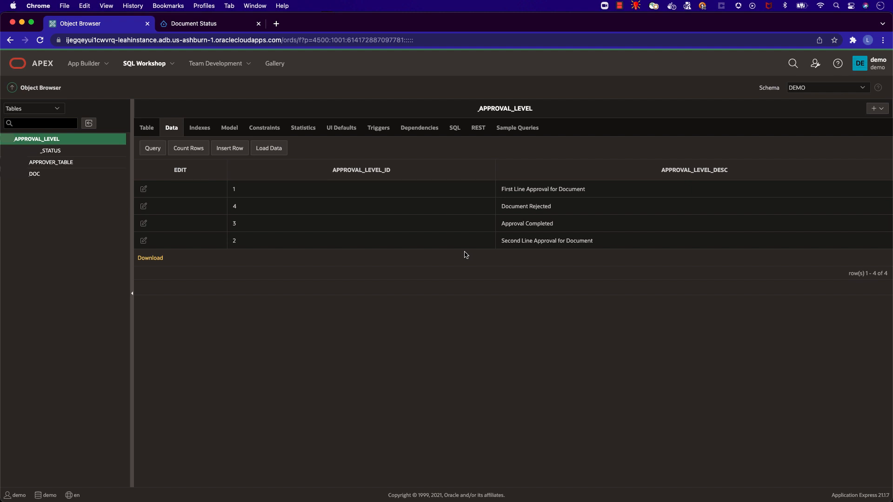
mouse_move(218, 78)
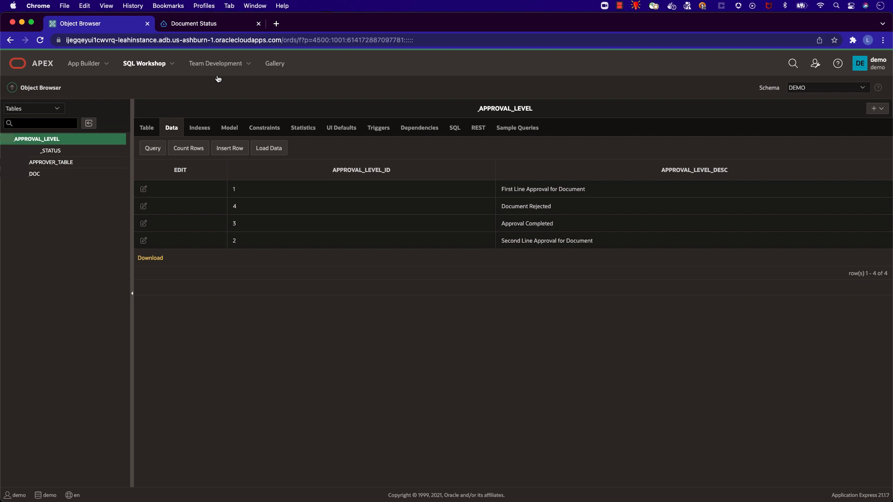
left_click(147, 63)
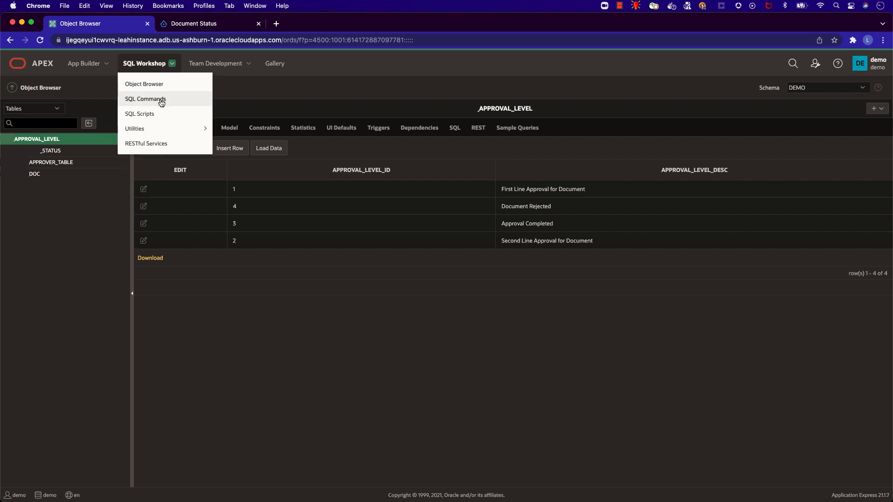
Check the apex_mail.send test block in SQL Commands, then return to the App Builder list
left_click(144, 98)
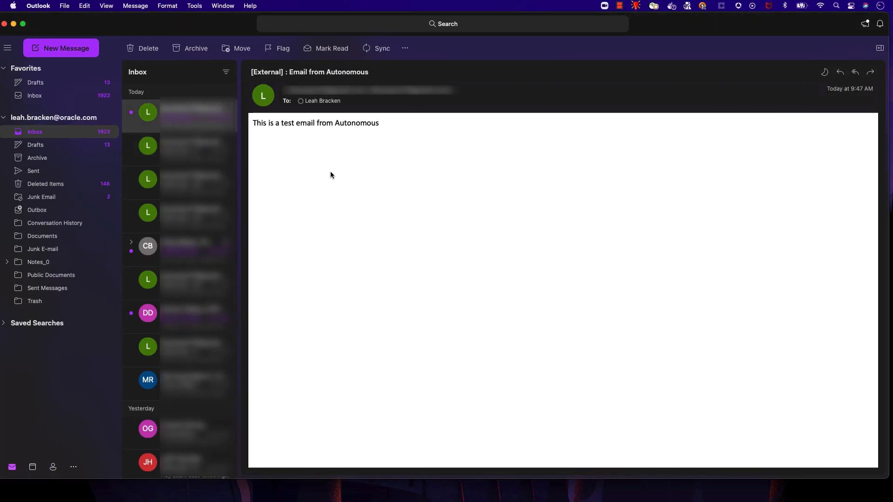
triple_click(315, 123)
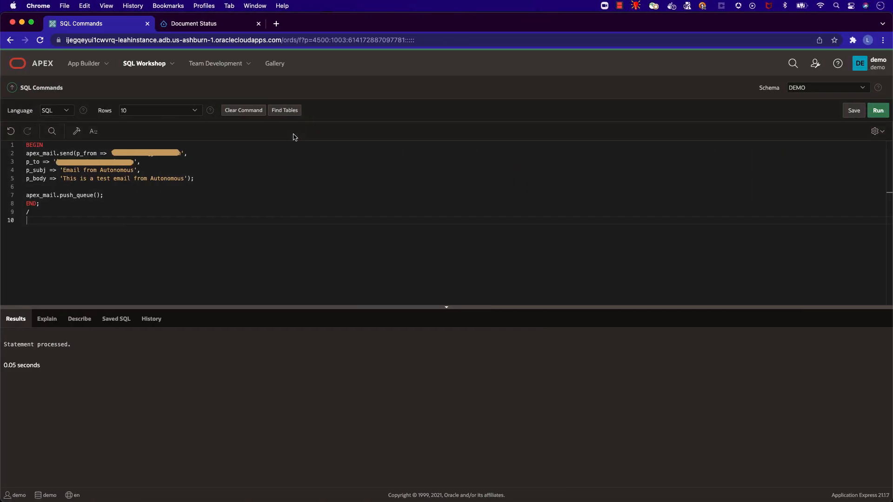
mouse_move(95, 65)
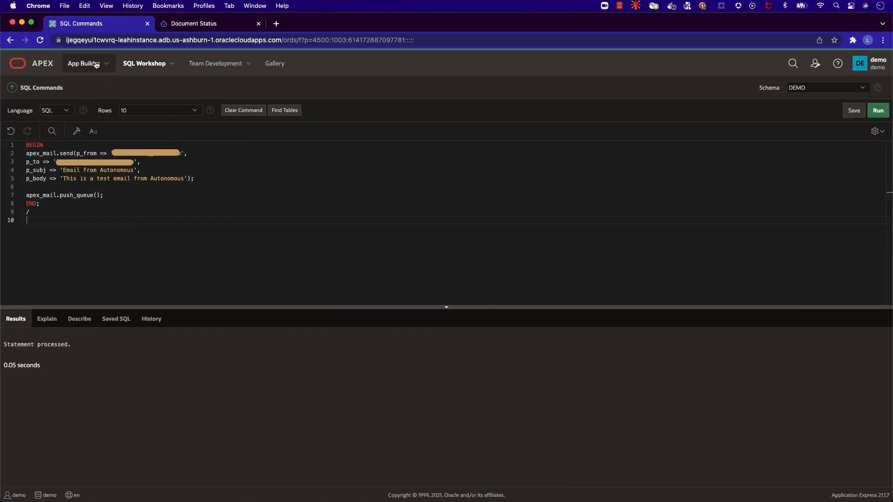
left_click(84, 63)
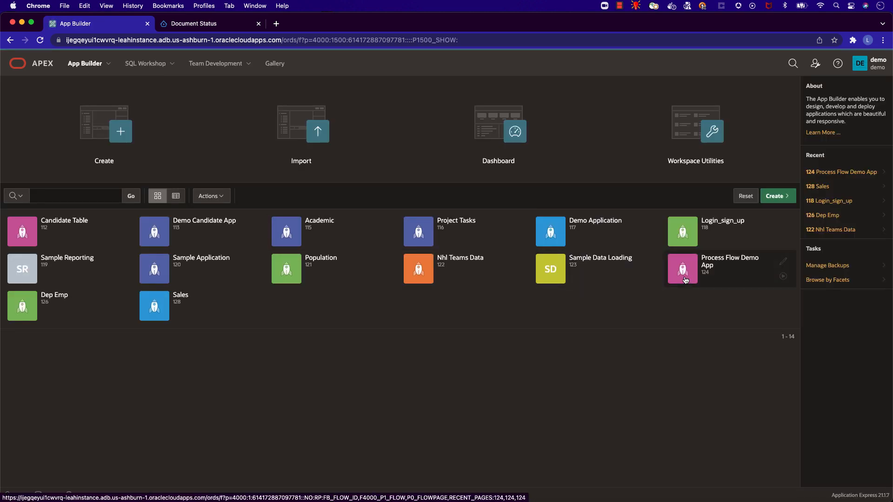
Review the Process Flow Demo App's Application Access Control roles and user role assignments
left_click(683, 268)
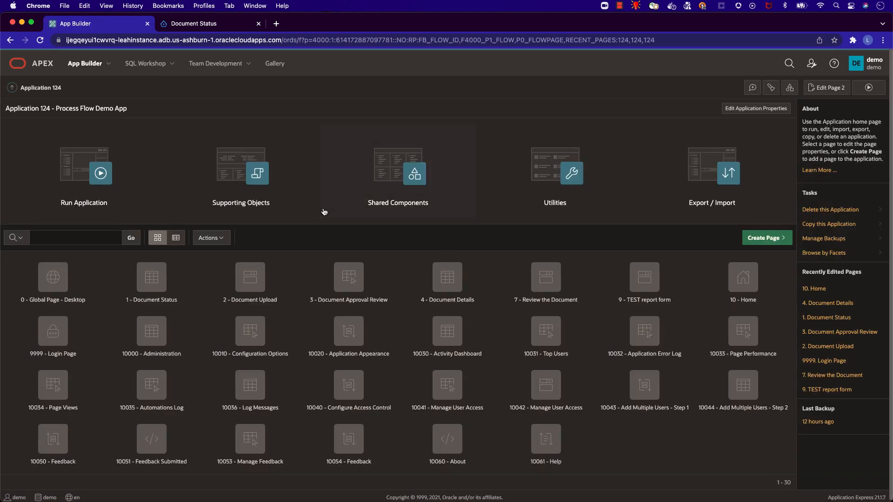
left_click(414, 173)
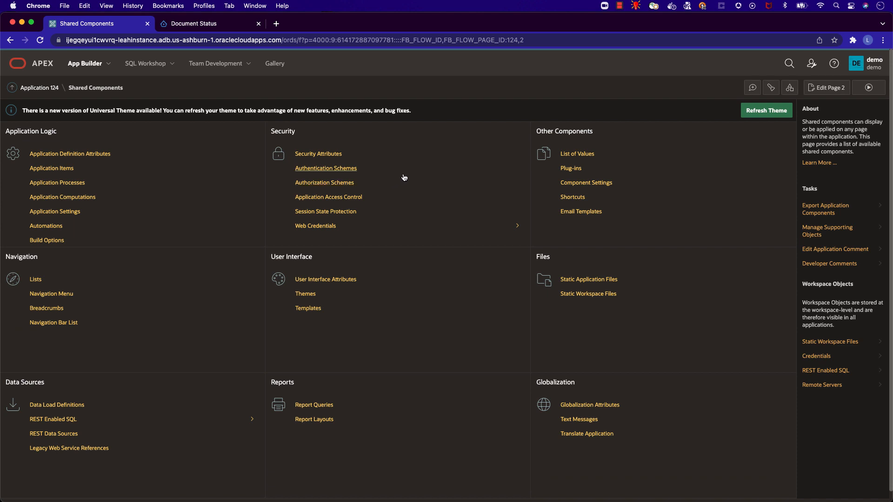
left_click(328, 198)
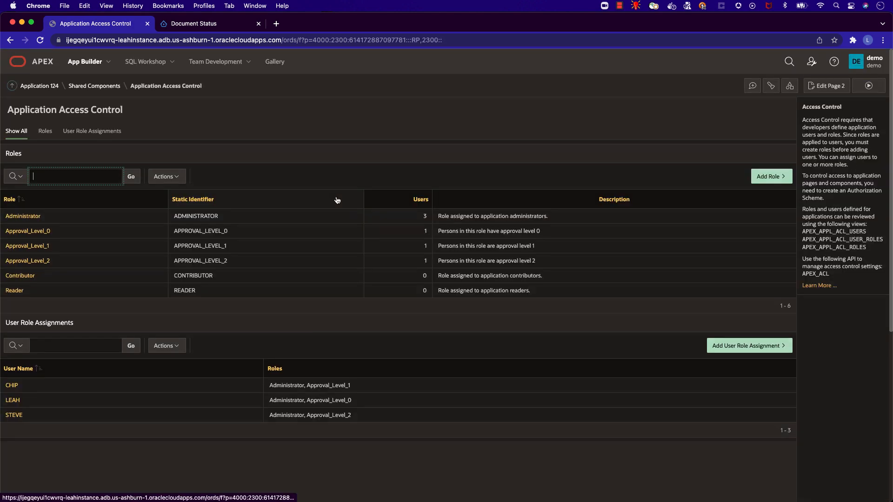
scroll("down", 3)
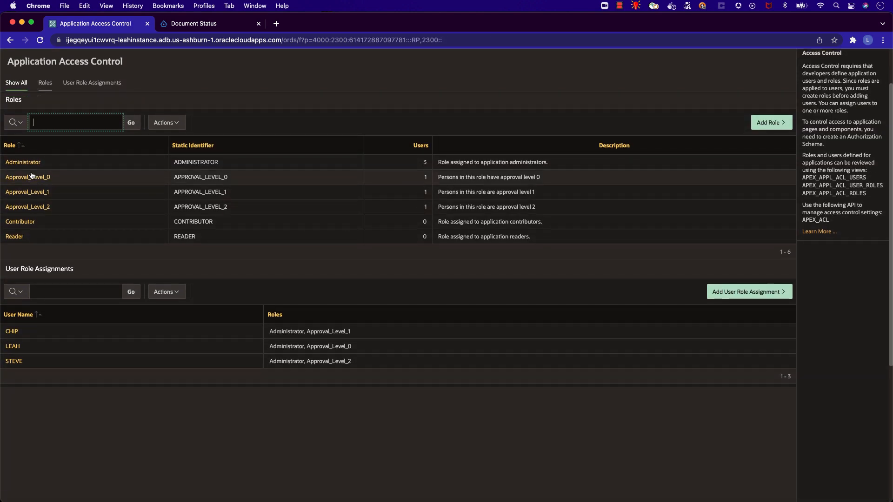
scroll("down", 3)
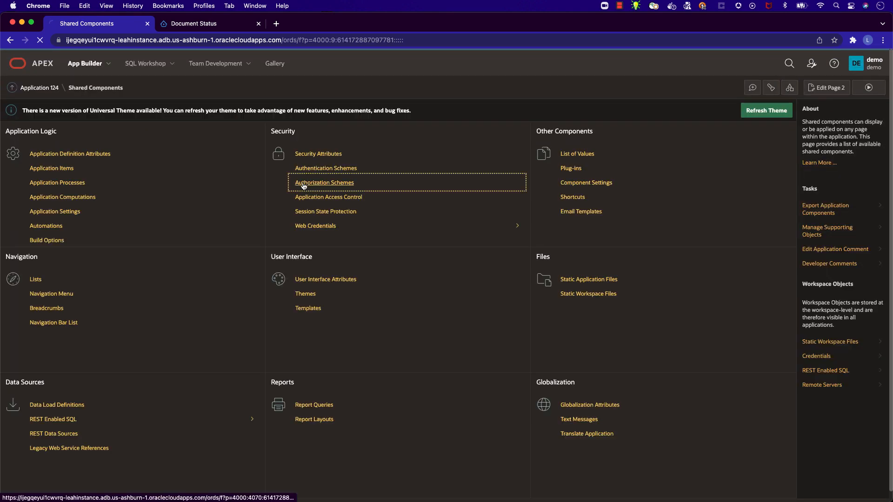
Confirm the Approval_Level_0 authorization scheme uses the Is In Role or Group scheme type
left_click(324, 182)
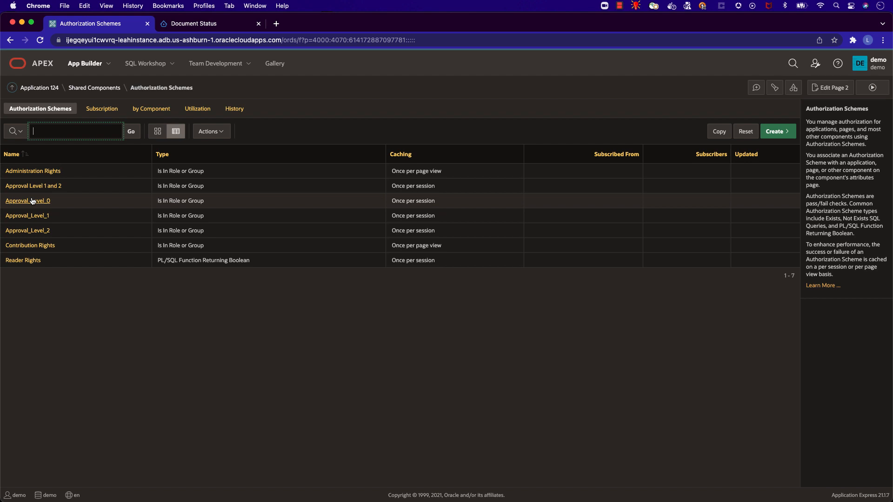
left_click(27, 201)
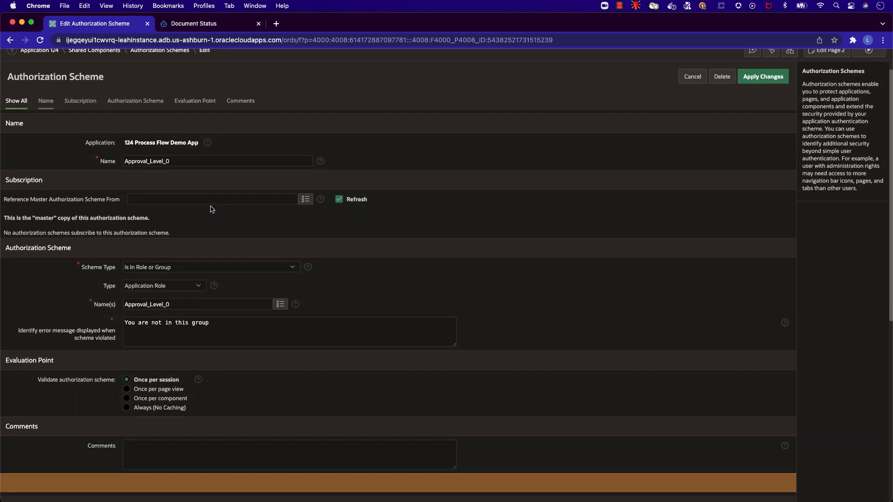
left_click(211, 267)
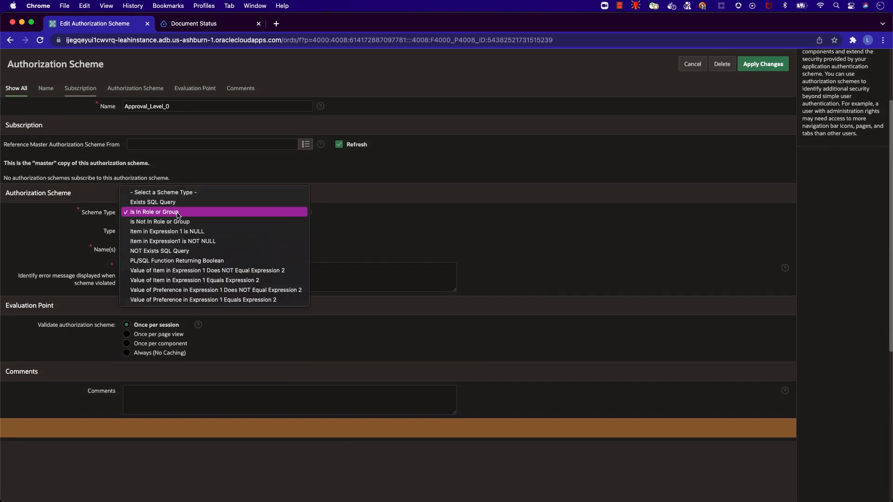
left_click(152, 212)
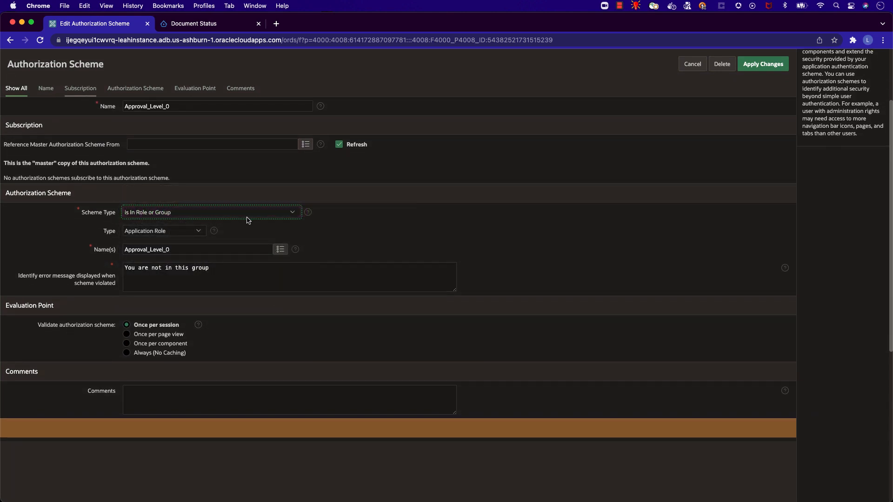
mouse_move(307, 212)
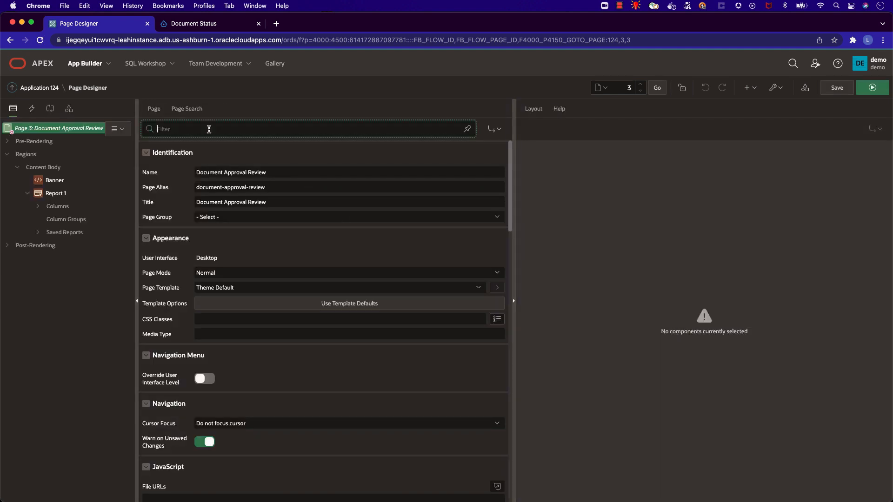
Filter the page properties to 'sec' and confirm authorization is Approval Level 1 and 2
type("sec")
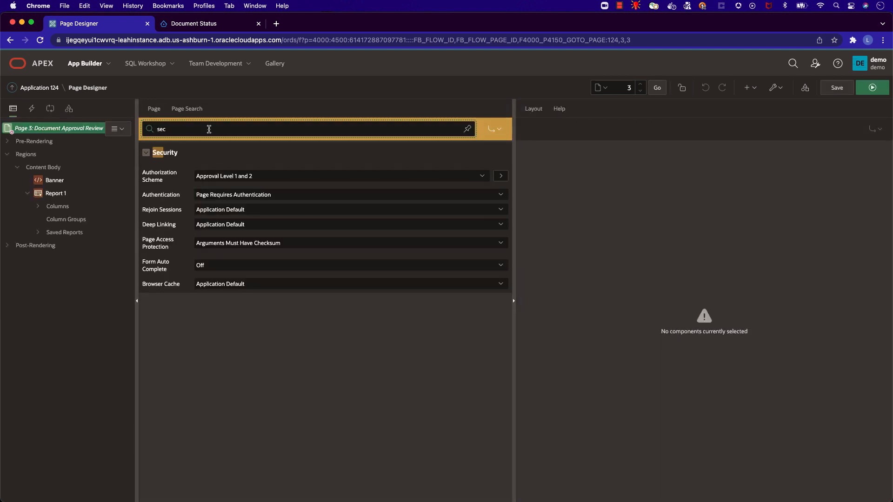
left_click(343, 175)
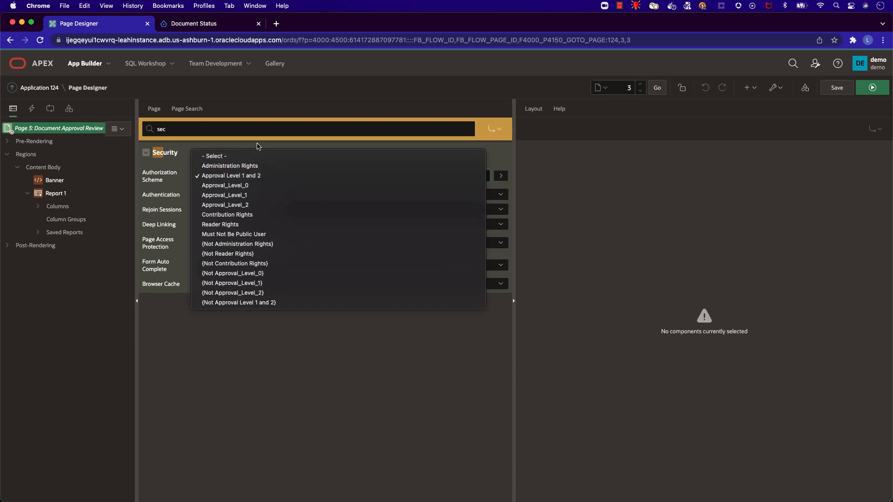
left_click(230, 175)
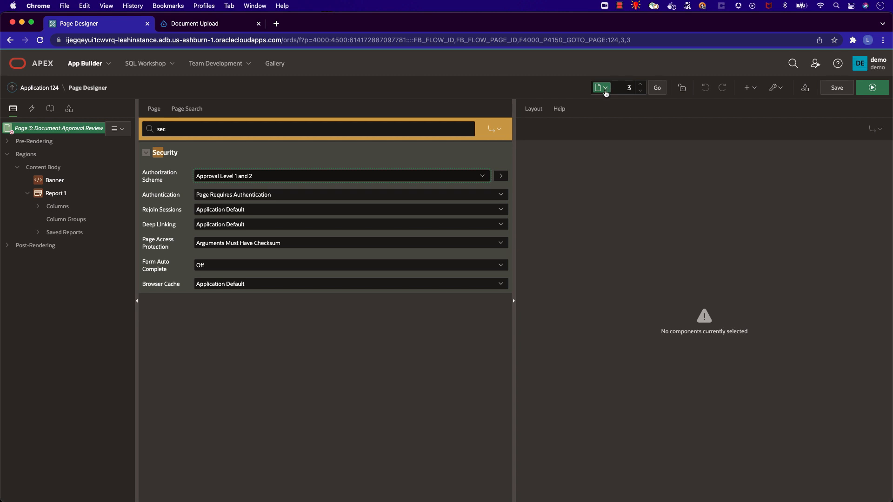
Jump to the 2 Document Upload page and review the CREATE button's apex_mail send-email PL/SQL
left_click(601, 87)
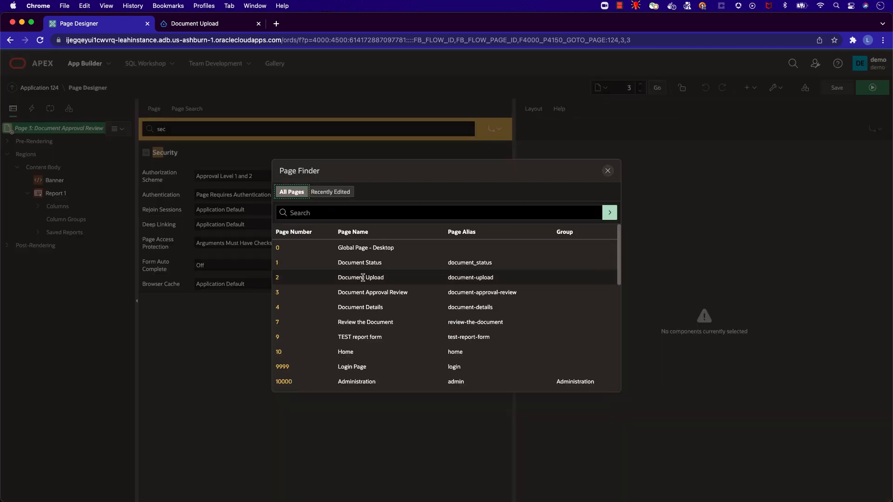
left_click(360, 277)
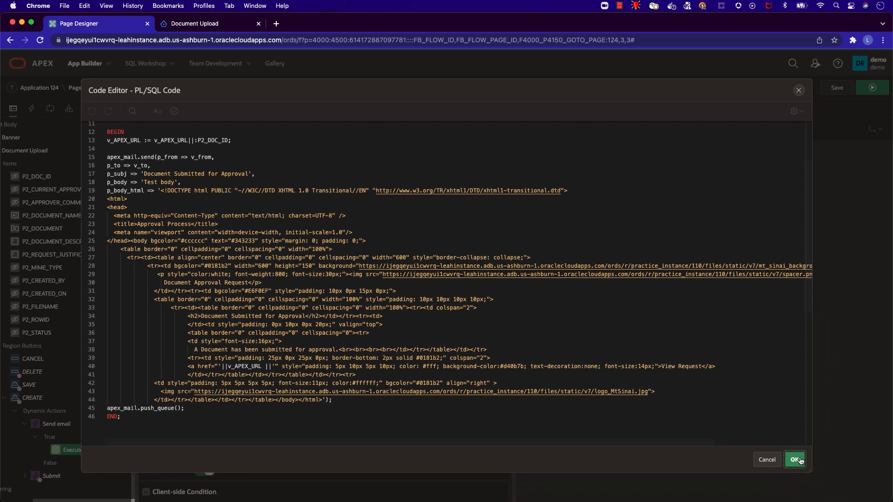
left_click(795, 459)
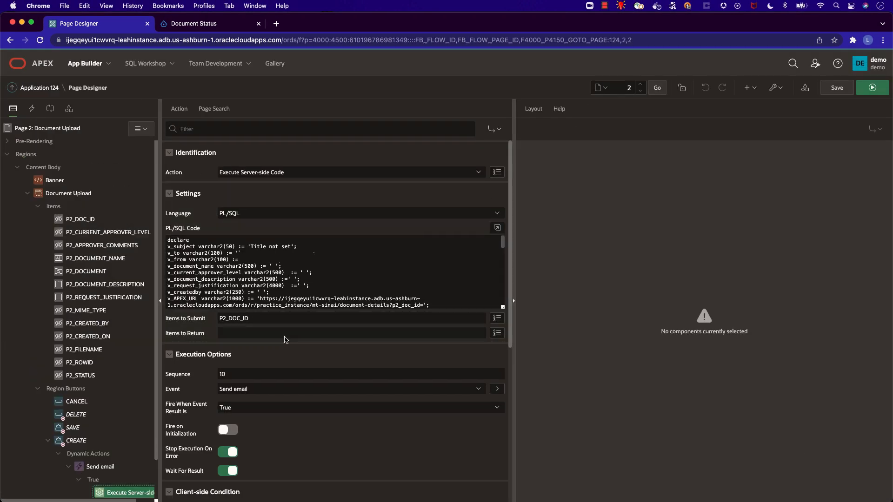
Open Evaluation Form for Hospital's review details in the clinic app and edit Page 4 in Page Designer
left_click(198, 23)
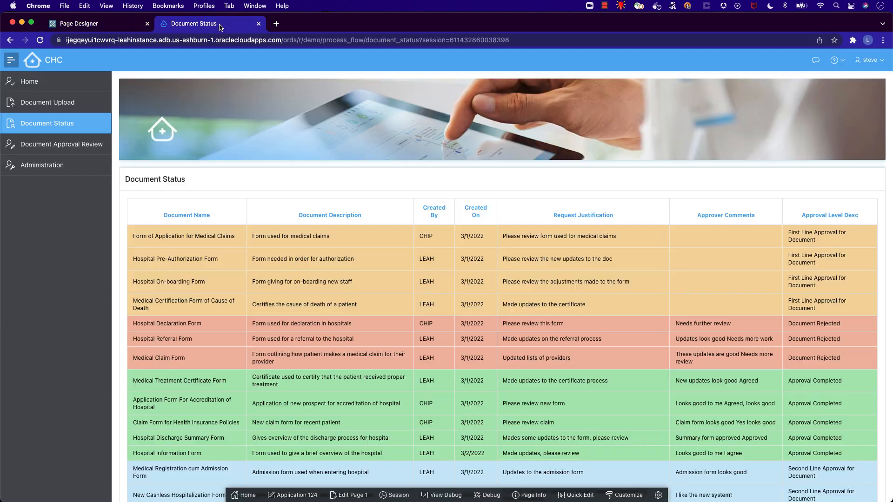
left_click(63, 144)
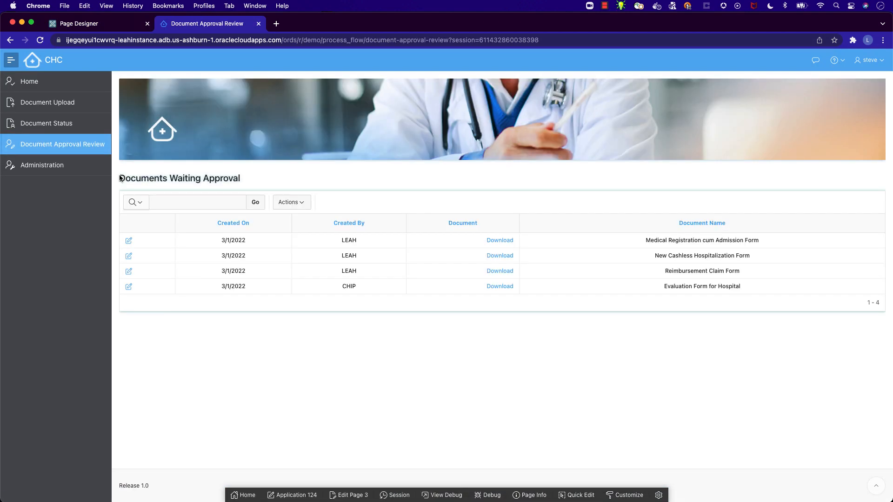
left_click(128, 287)
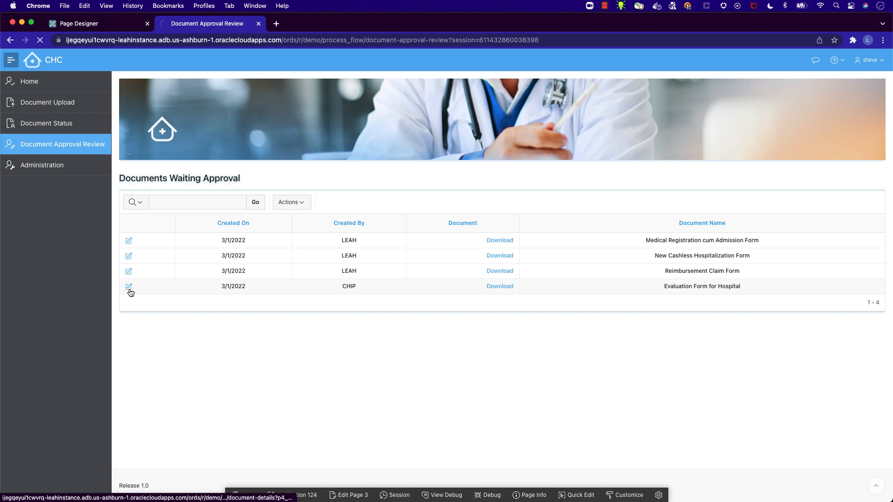
left_click(129, 287)
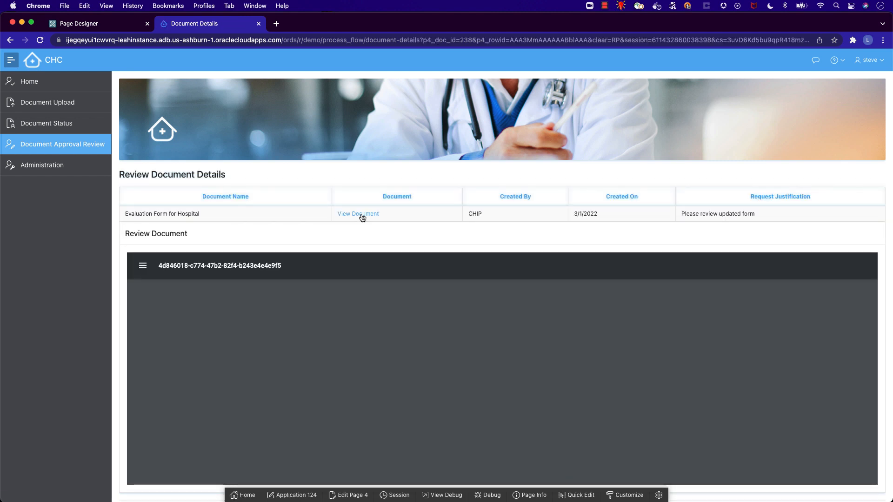
left_click(357, 214)
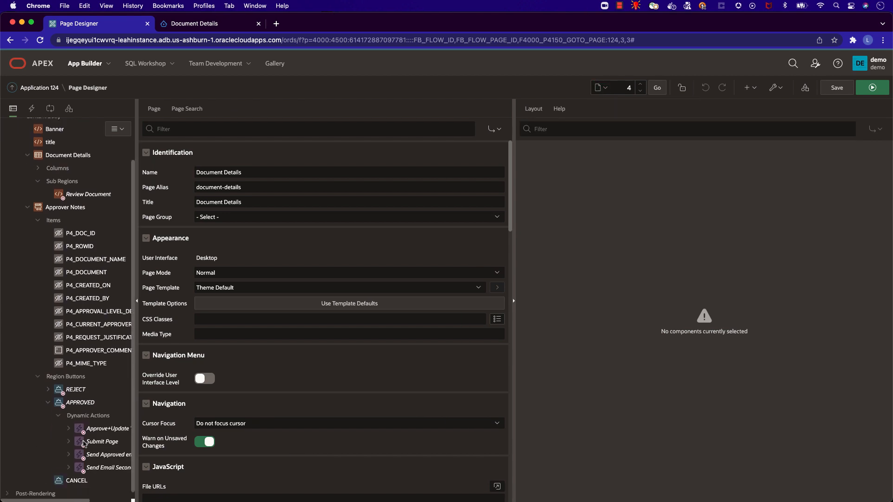
Review the APPROVED button's Approve+Update Value and Send Approved email PL/SQL actions
left_click(104, 428)
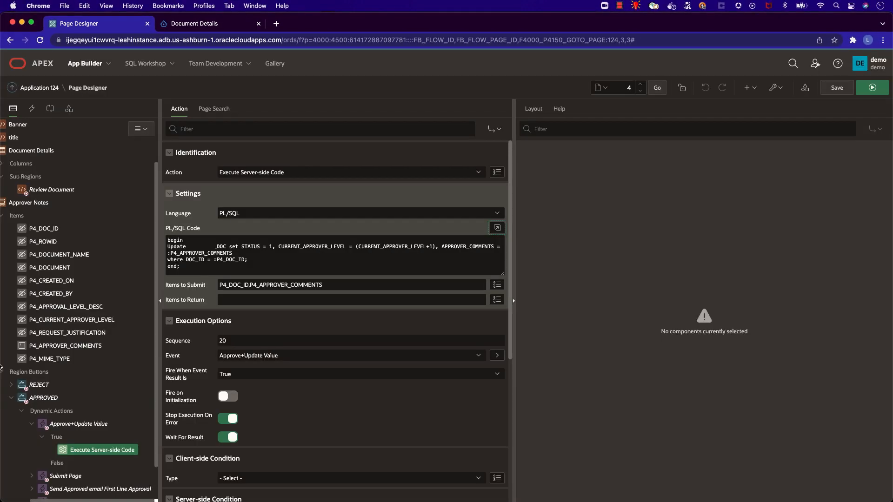
scroll("down", 3)
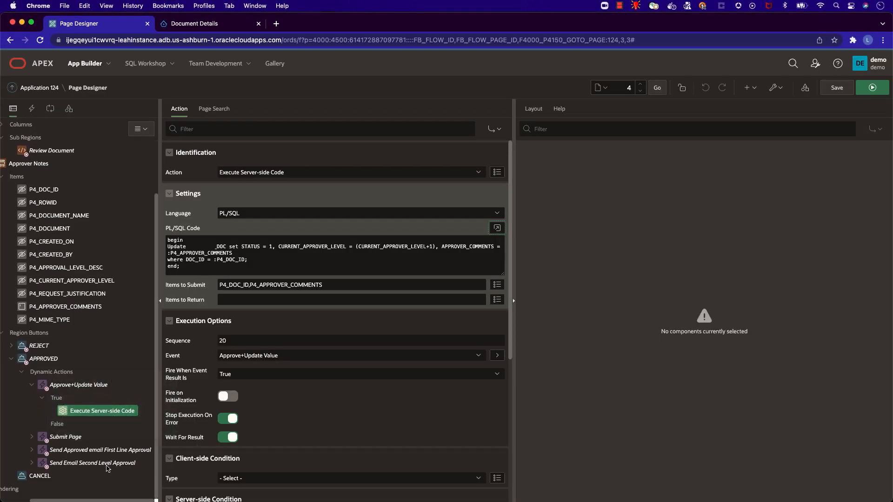
left_click(82, 450)
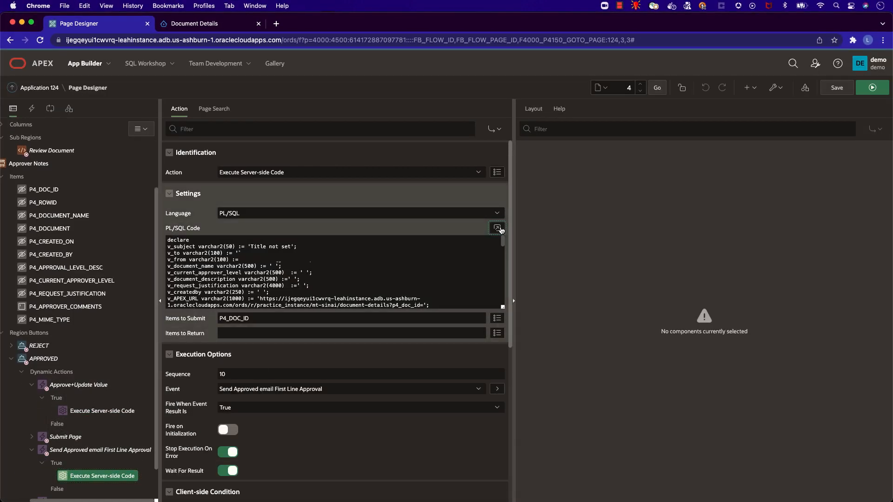
left_click(497, 227)
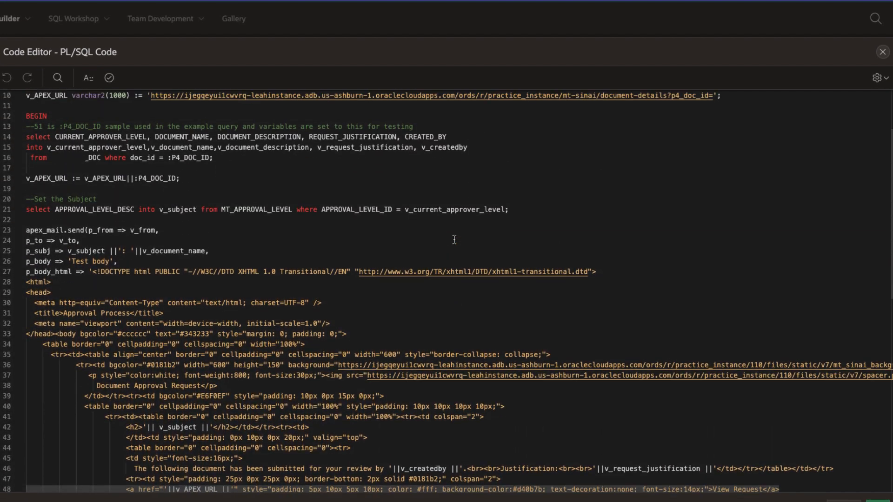
scroll("down", 3)
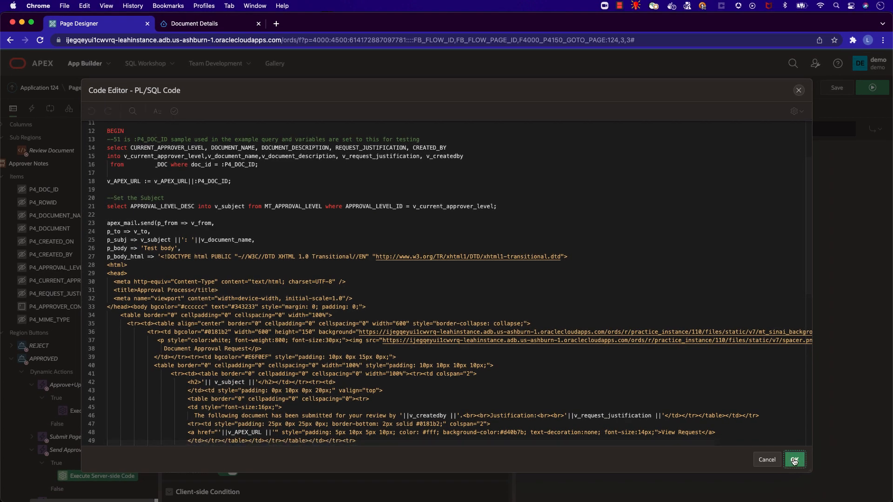
left_click(794, 460)
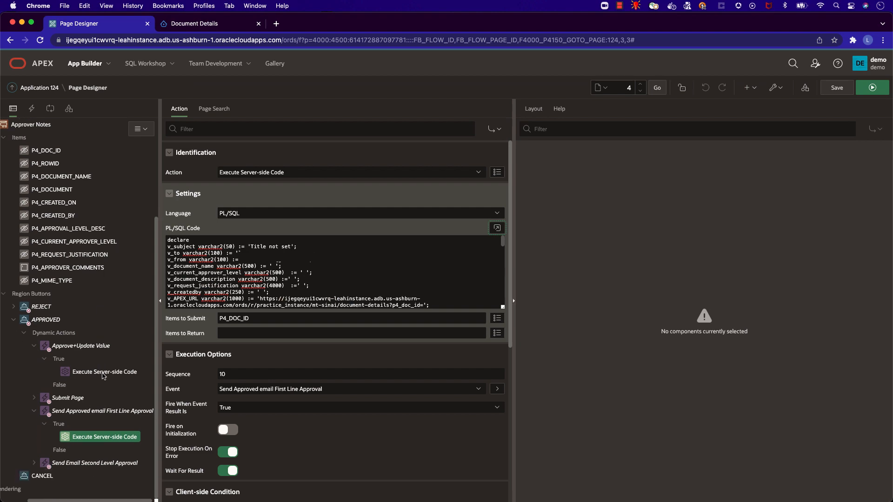
Review the REJECT button's Send Rejected Email PL/SQL code
left_click(13, 307)
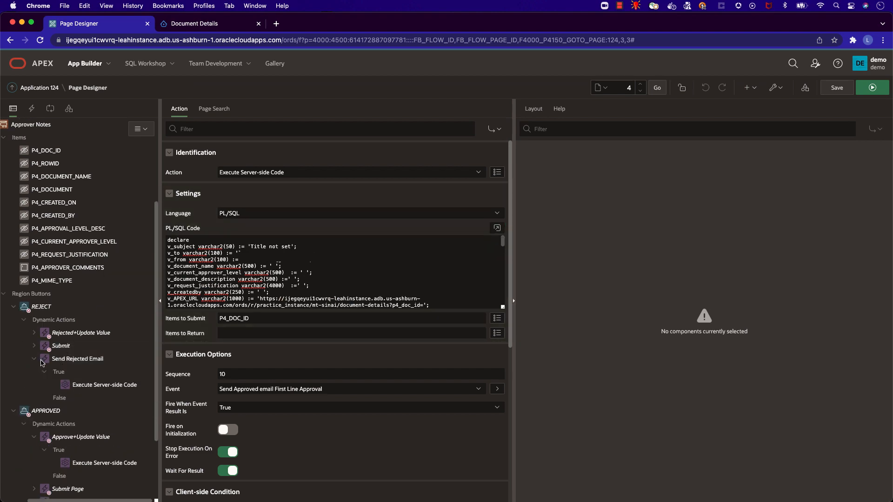
left_click(496, 228)
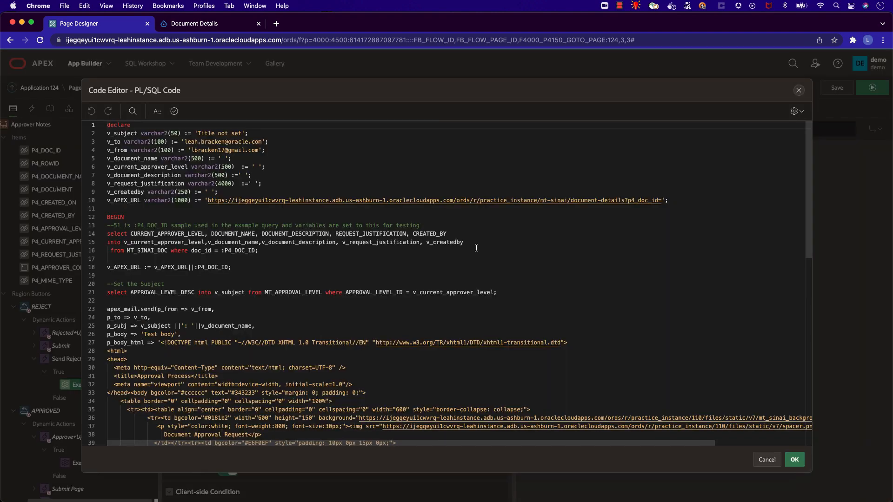
scroll("down", 3)
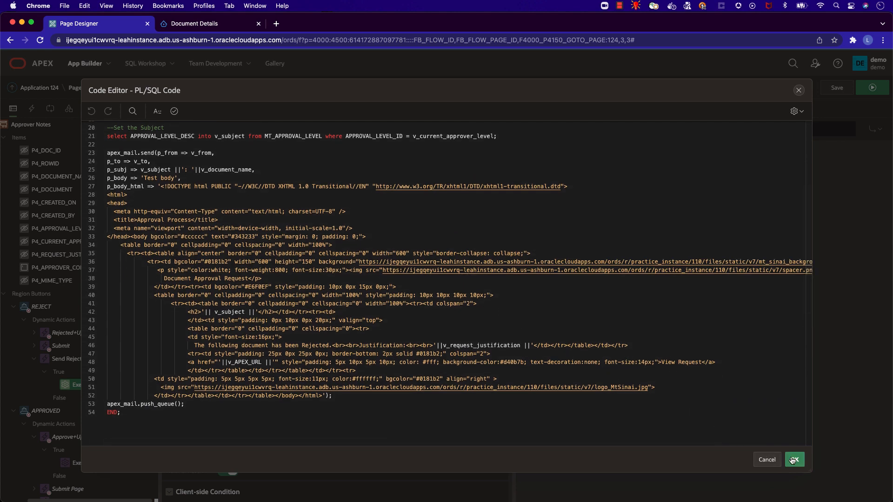
Close the rejection email code view to return toward the application home
left_click(794, 460)
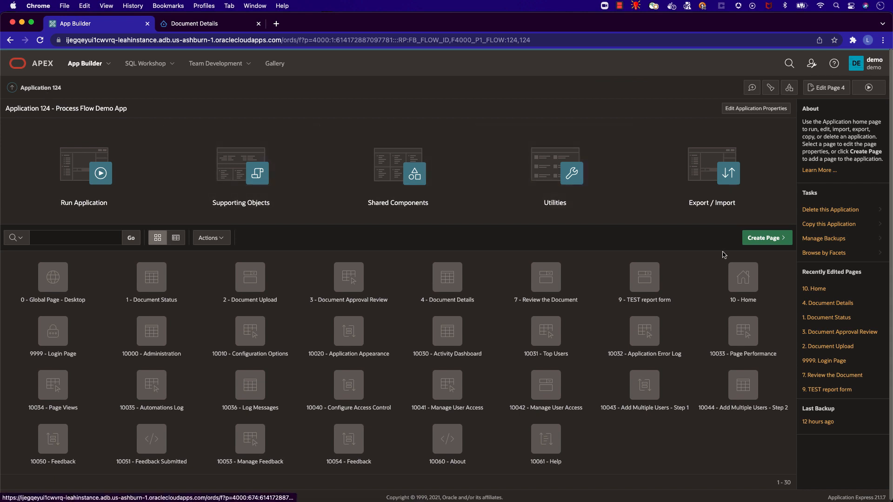